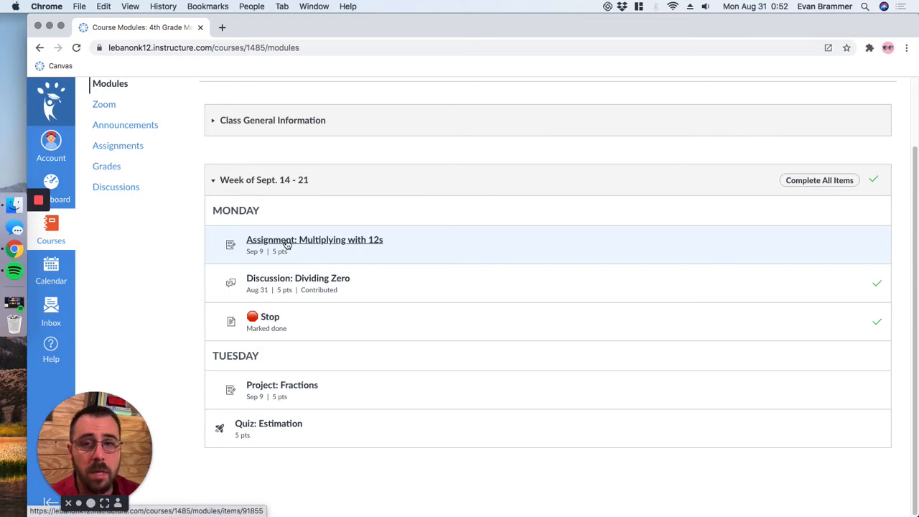
Open the Multiplying with 12s assignment from Modules and scroll through its due date, points and instructions.
{"action": "left_click", "coordinate": [314, 239]}
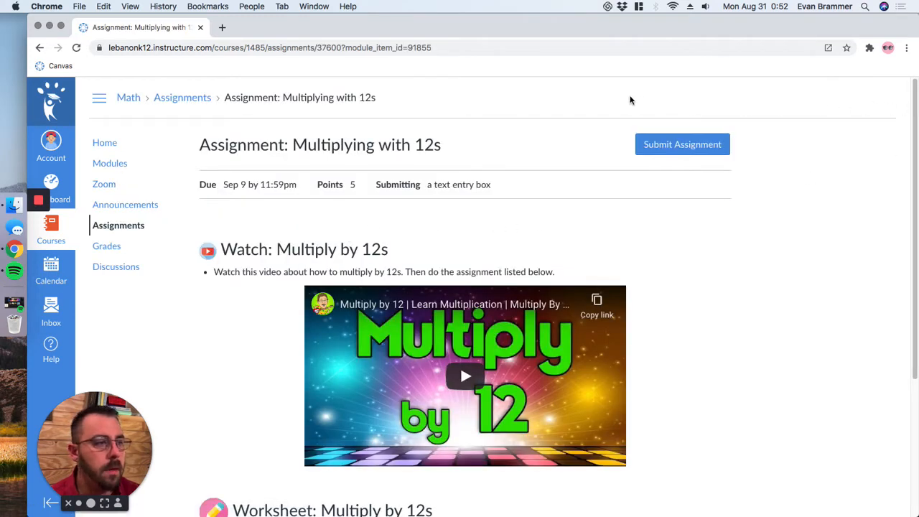
{"action": "mouse_move", "coordinate": [614, 151]}
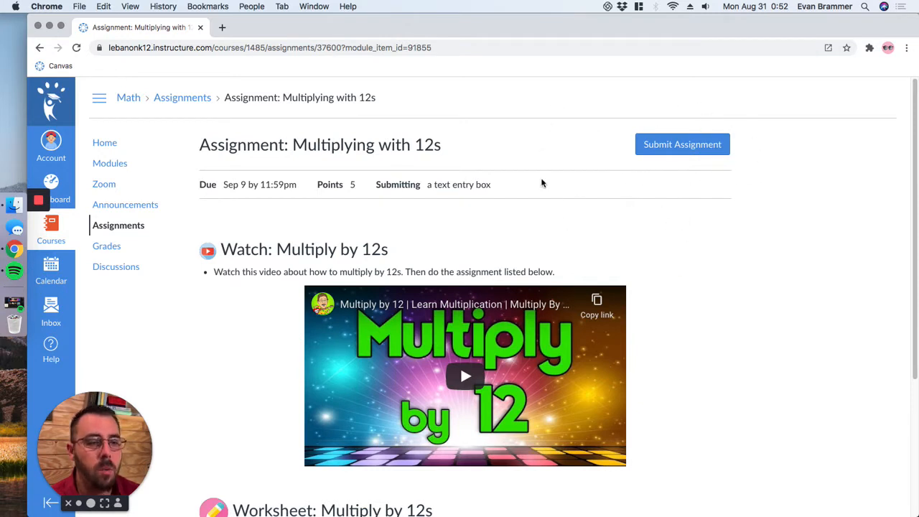
{"action": "mouse_move", "coordinate": [242, 115]}
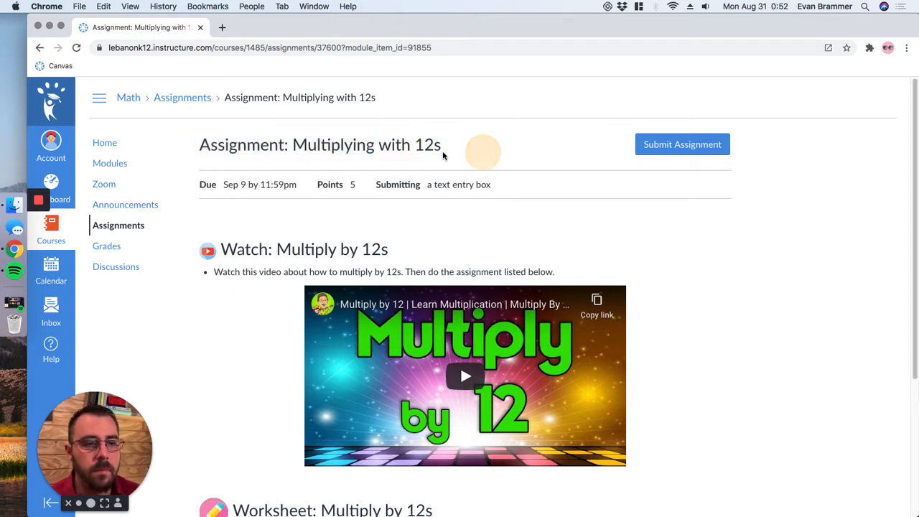
{"action": "mouse_move", "coordinate": [221, 185]}
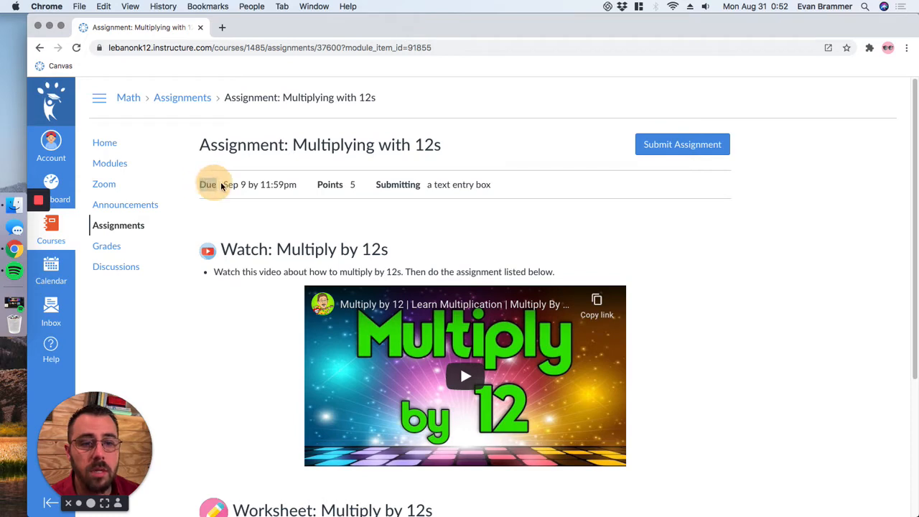
{"action": "left_click_drag", "start_coordinate": [207, 185], "coordinate": [297, 184]}
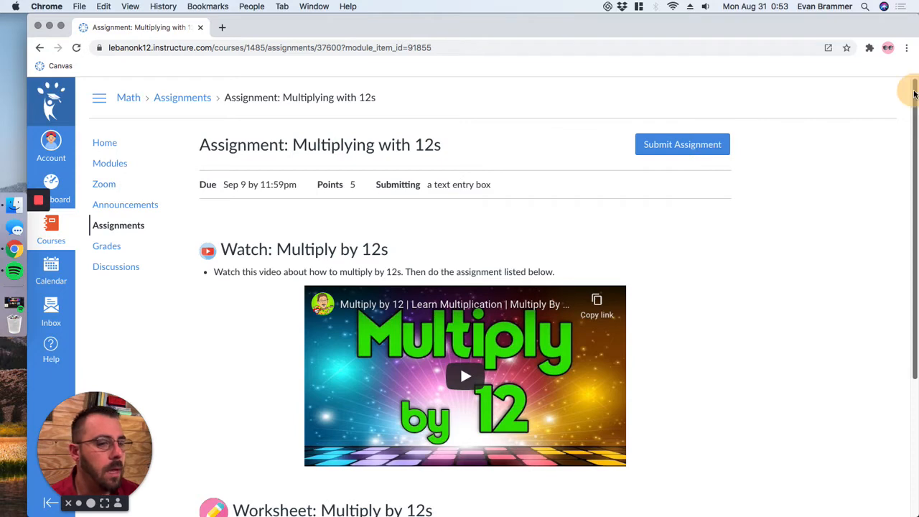
{"action": "scroll", "scroll_direction": "down", "scroll_amount": 3}
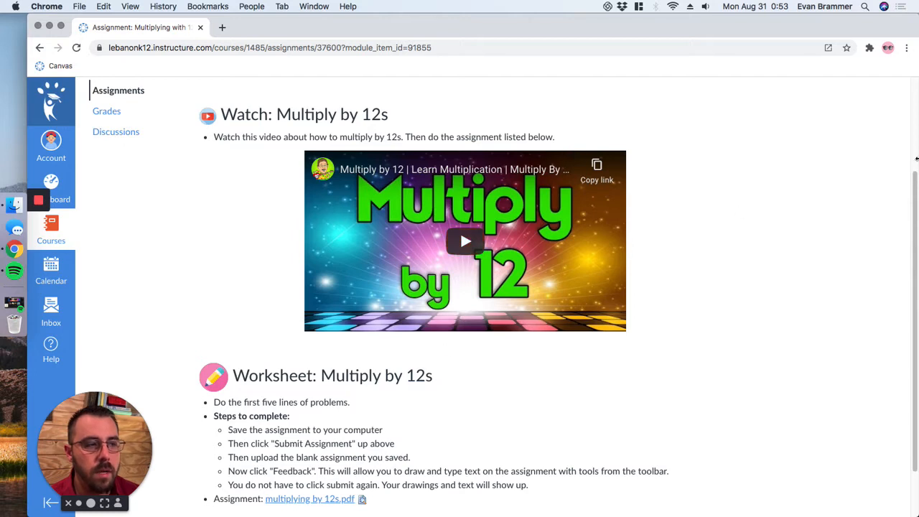
{"action": "scroll", "scroll_direction": "down", "scroll_amount": 3}
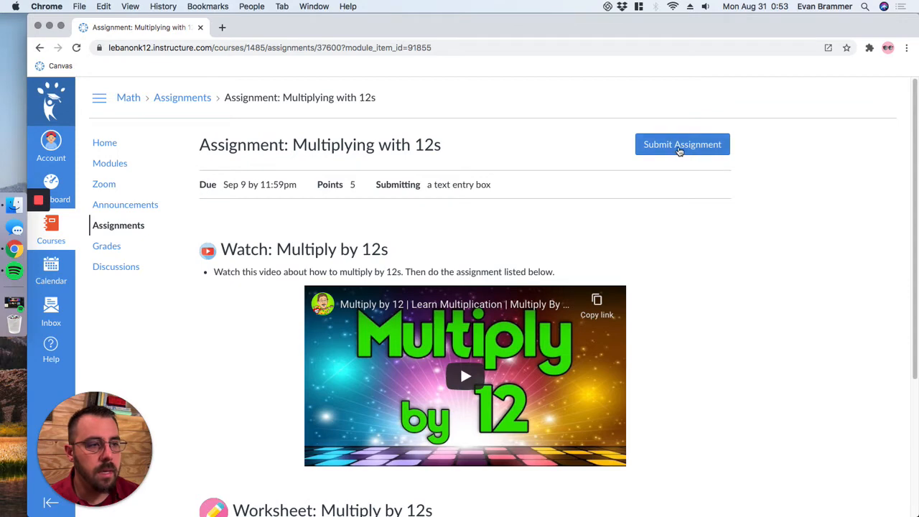
Scroll to the Text Entry editor and type 'My answer is.'.
{"action": "scroll", "scroll_direction": "down", "scroll_amount": 3}
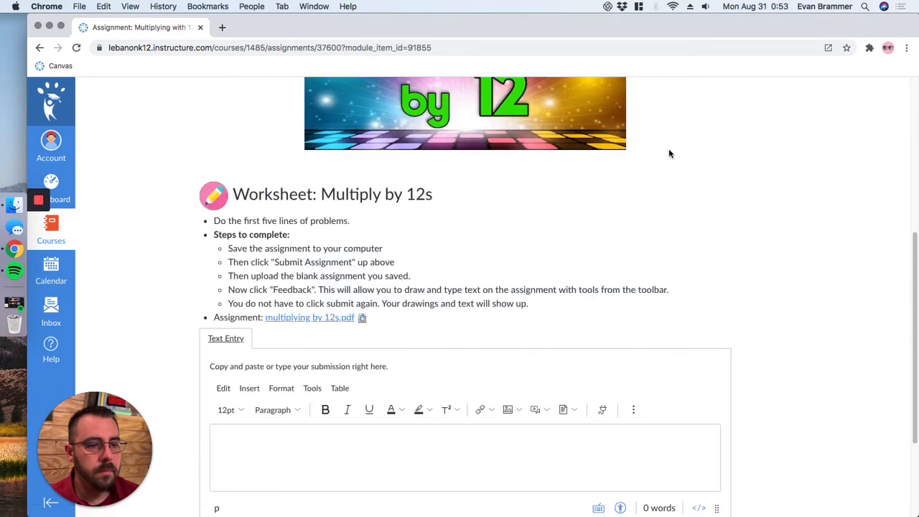
{"action": "scroll", "scroll_direction": "down", "scroll_amount": 3}
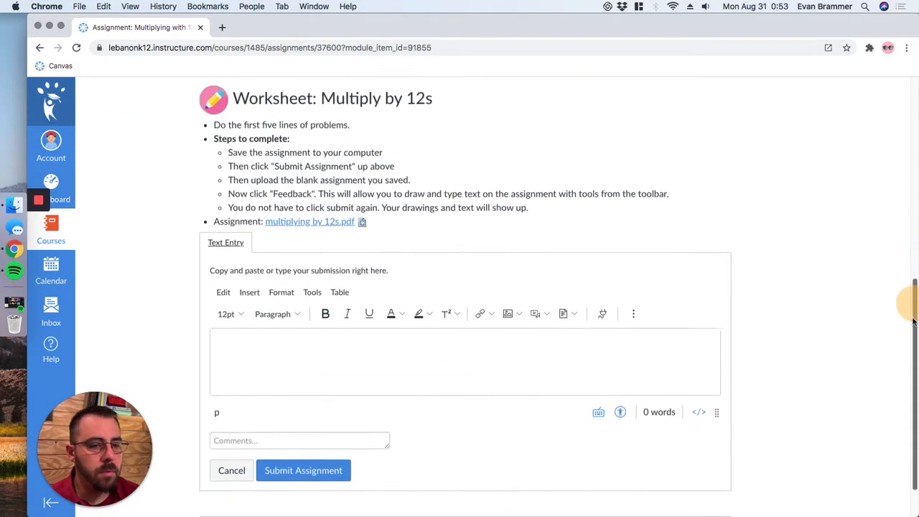
{"action": "scroll", "scroll_direction": "down", "scroll_amount": 3}
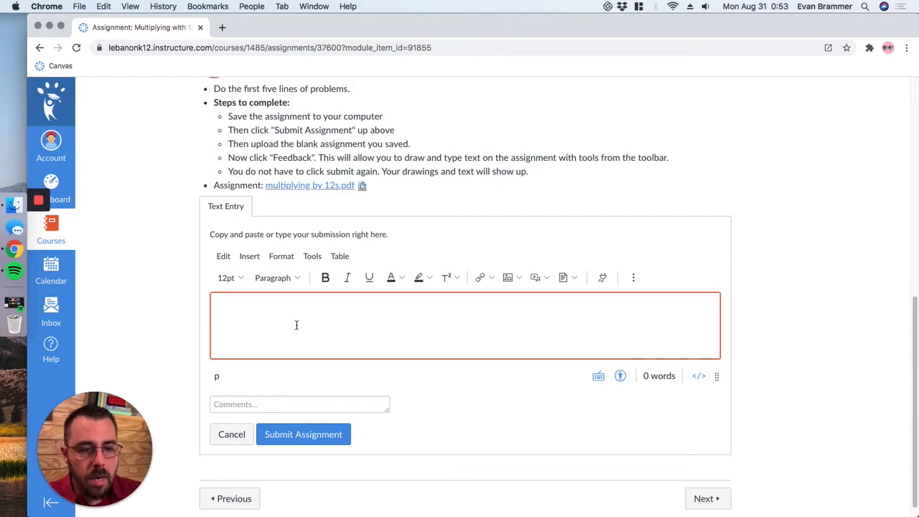
{"action": "type", "text": "My answer is."}
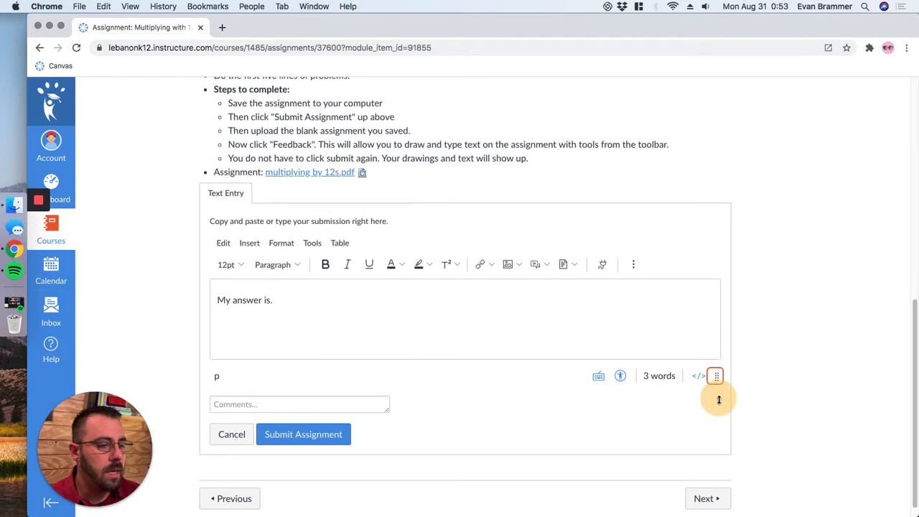
Add Introduction, Main Idea and Conclusion lines with 'asdf' placeholder answers.
{"action": "scroll", "scroll_direction": "down", "scroll_amount": 3}
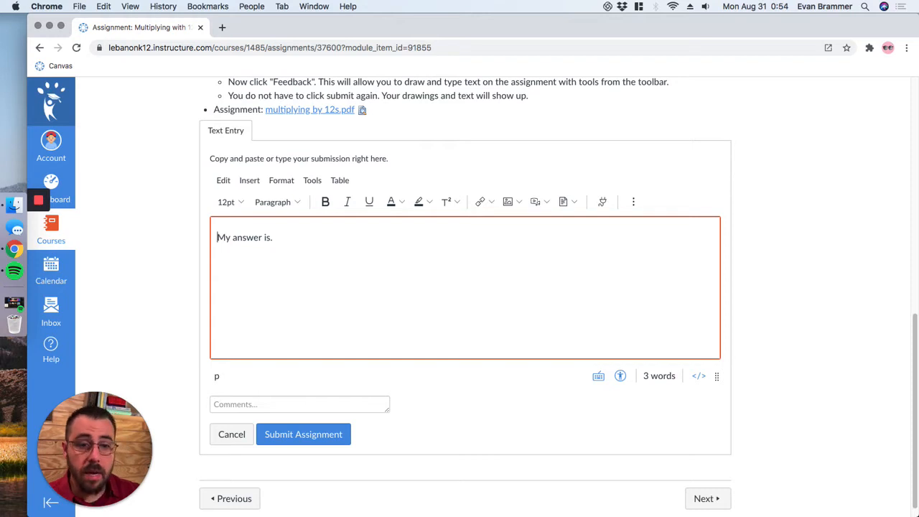
{"action": "type", "text": "Intr"}
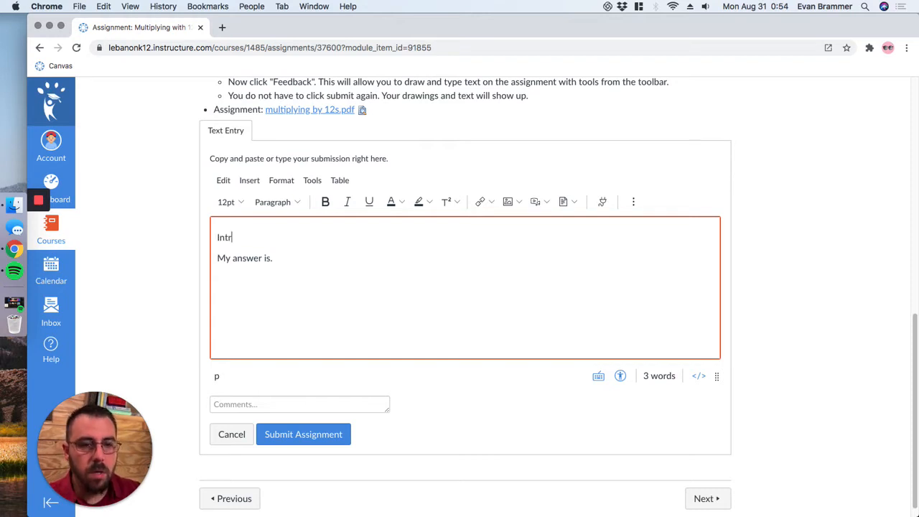
{"action": "type", "text": "oduction"}
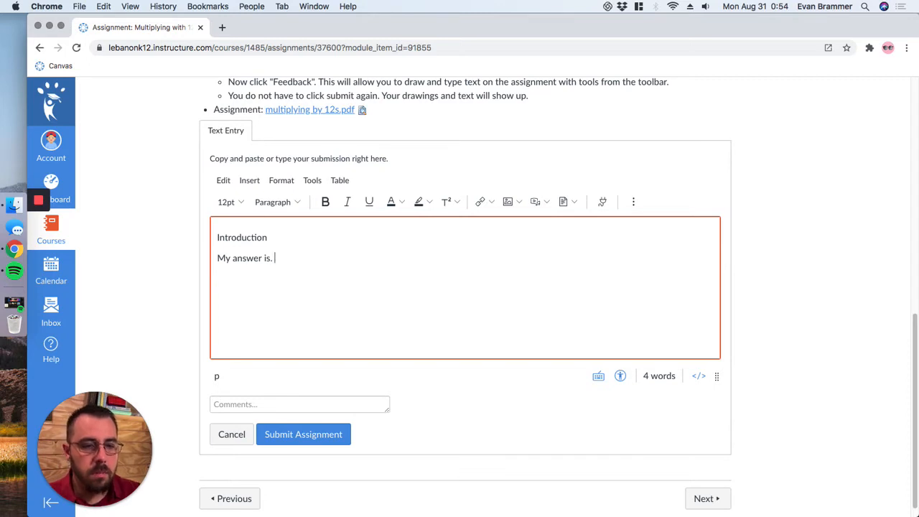
{"action": "type", "text": "asdf asdf asdf"}
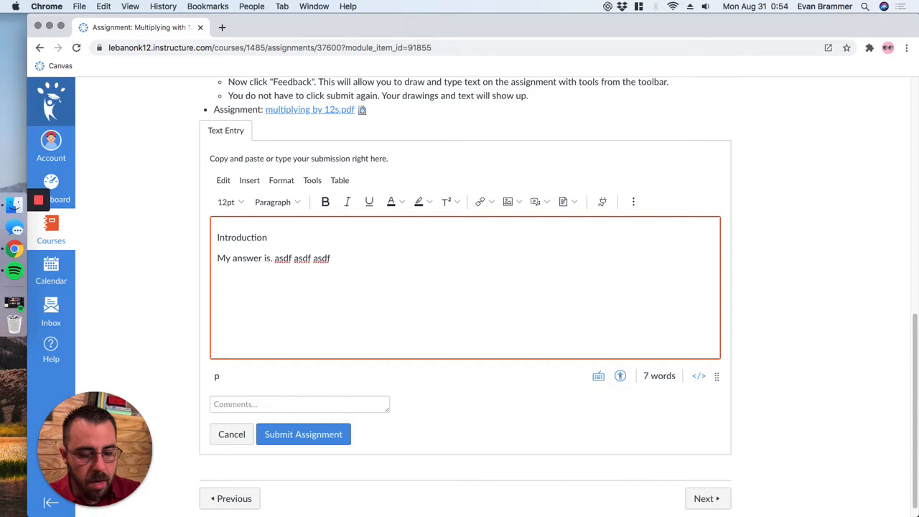
{"action": "type", "text": "Main Idea"}
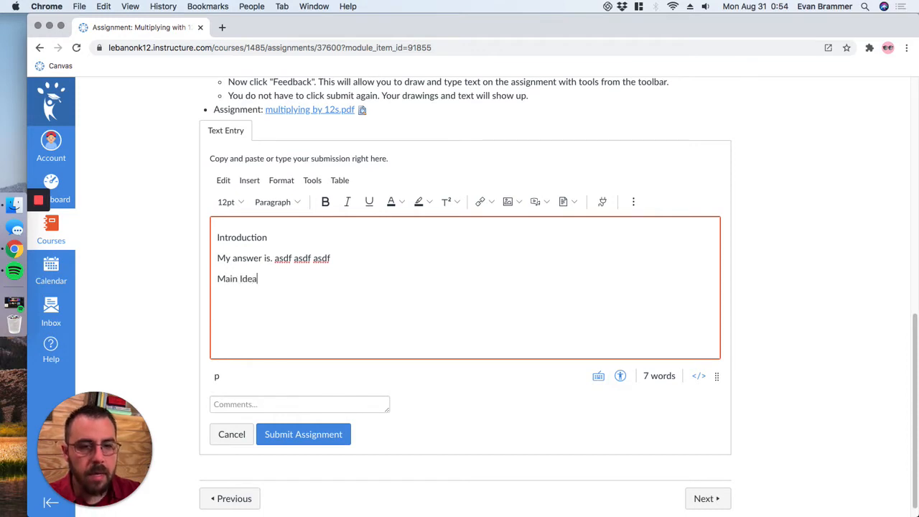
{"action": "type", "text": "Conc"}
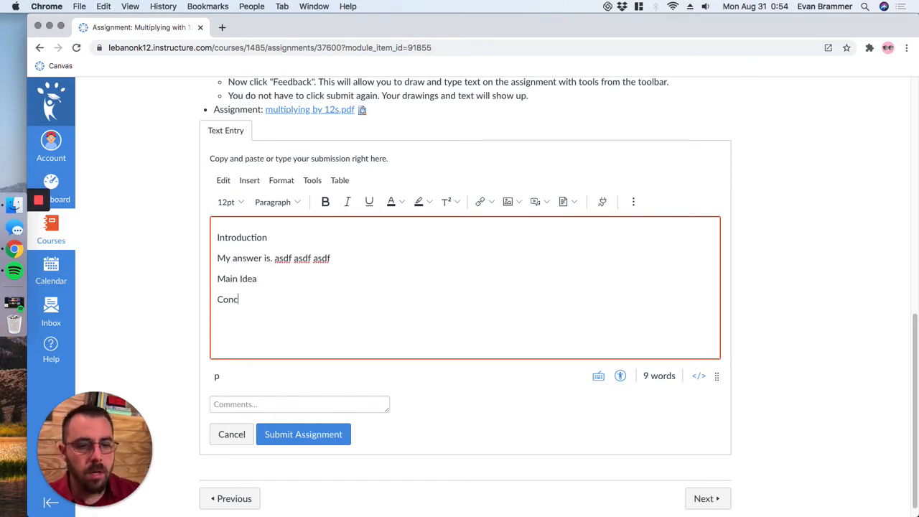
{"action": "type", "text": "asdfasdf"}
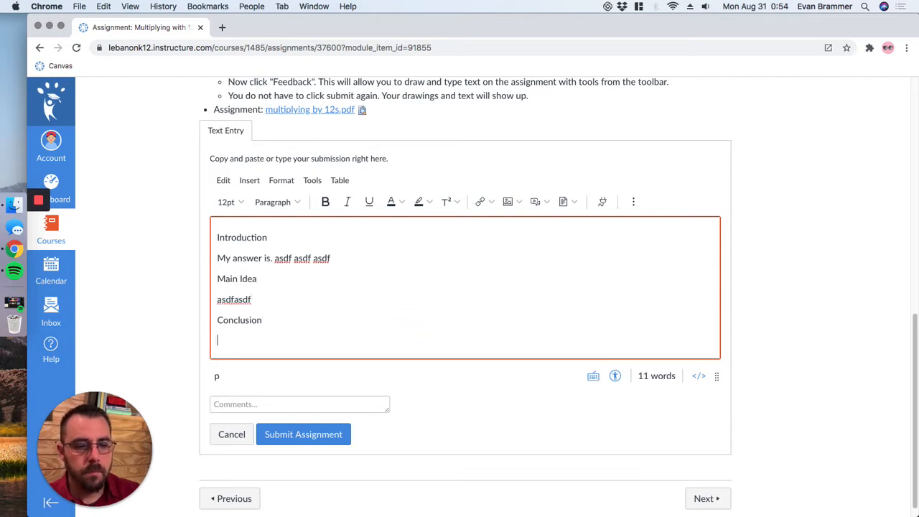
Format the Introduction, Main Idea and Conclusion titles as Heading 2, briefly opening the image menu.
{"action": "double_click", "coordinate": [242, 236]}
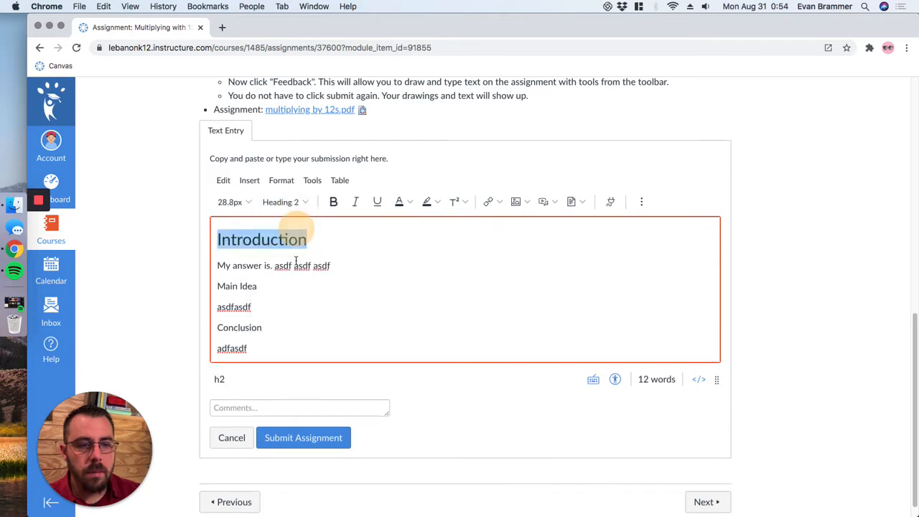
{"action": "left_click", "coordinate": [280, 202]}
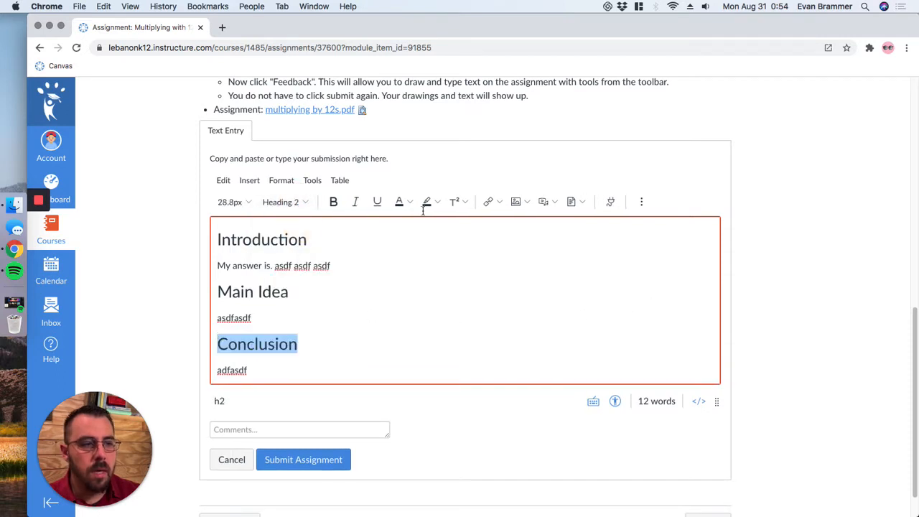
{"action": "left_click", "coordinate": [308, 238]}
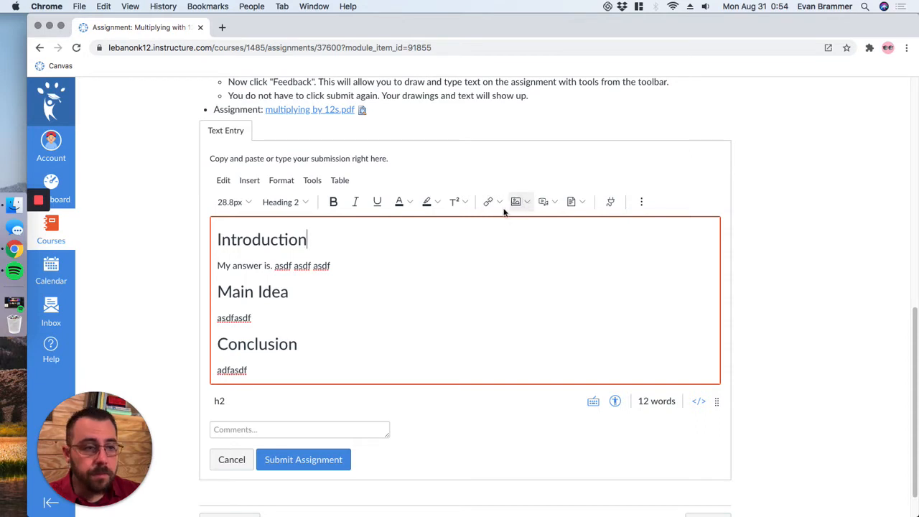
{"action": "left_click", "coordinate": [515, 202]}
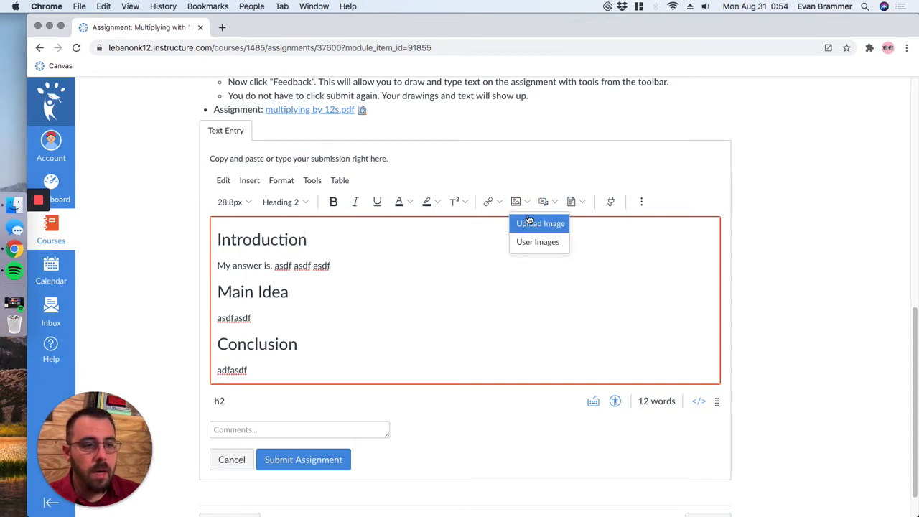
{"action": "left_click", "coordinate": [543, 202]}
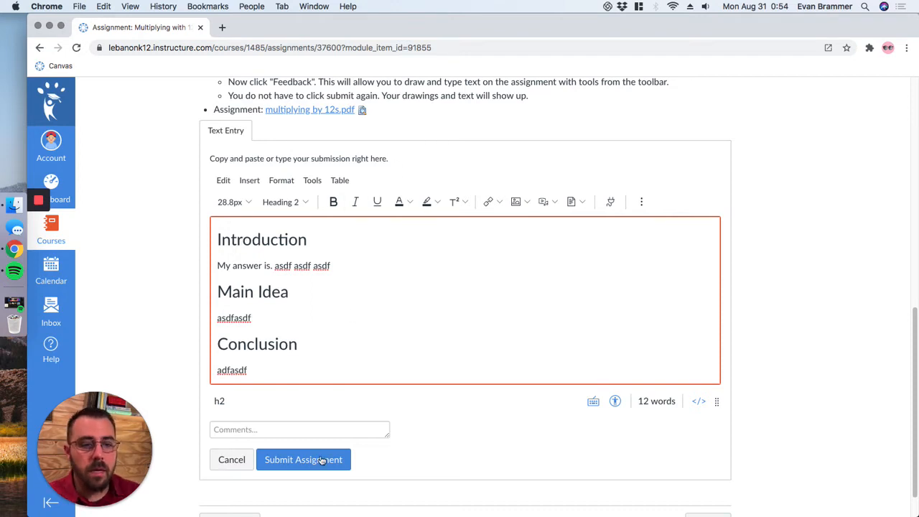
Submit the text-entry answer and go to the course's Assignments list.
{"action": "left_click", "coordinate": [303, 459]}
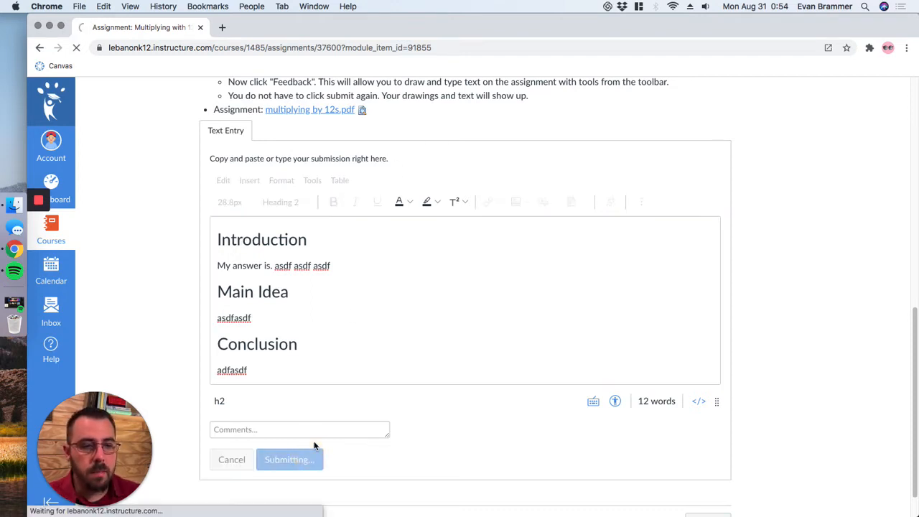
{"action": "left_click", "coordinate": [288, 460]}
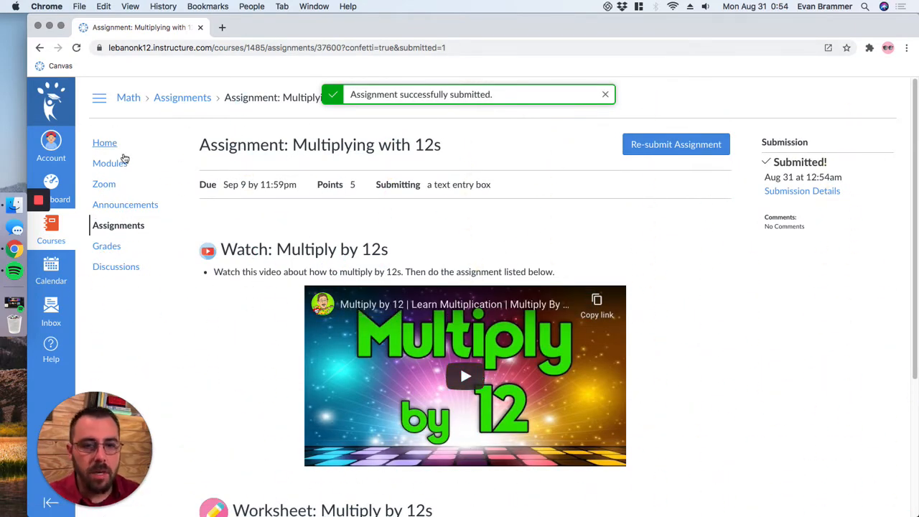
{"action": "left_click", "coordinate": [118, 224]}
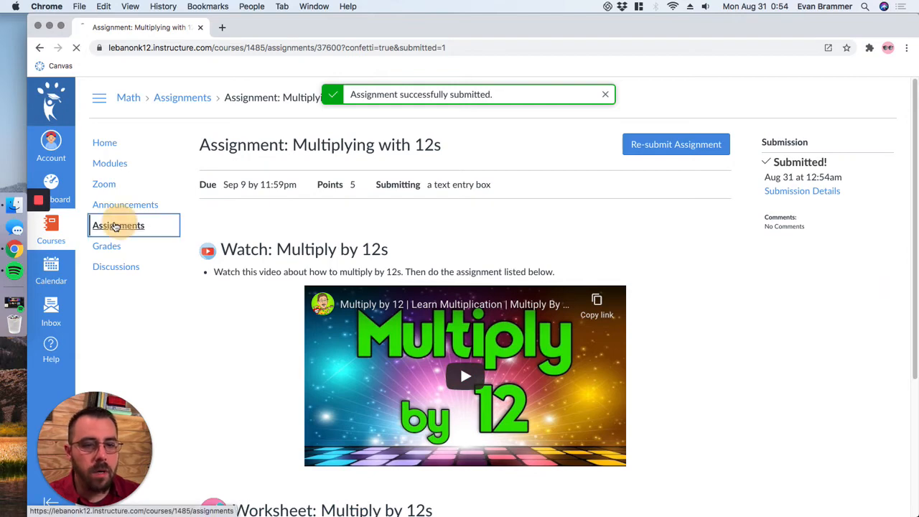
{"action": "left_click", "coordinate": [119, 225]}
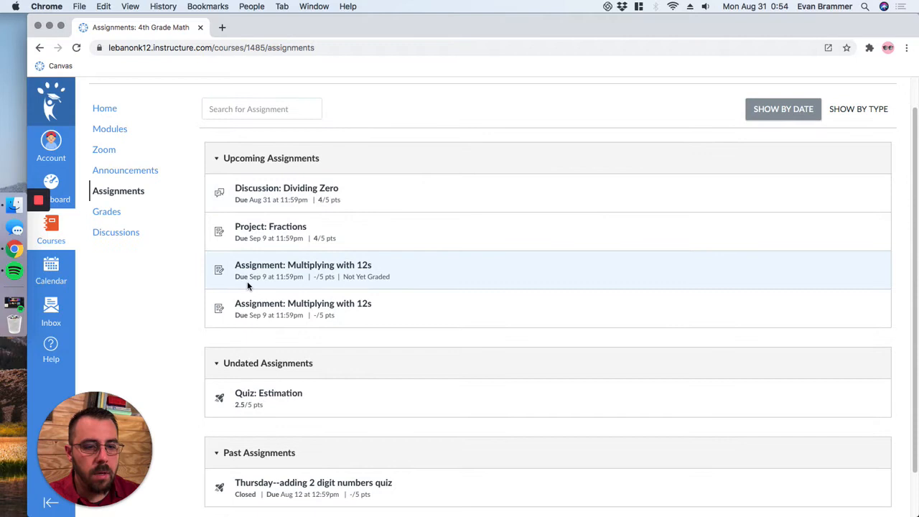
Open the second Multiplying with 12s assignment and reveal its File Upload submission form.
{"action": "left_click", "coordinate": [302, 264]}
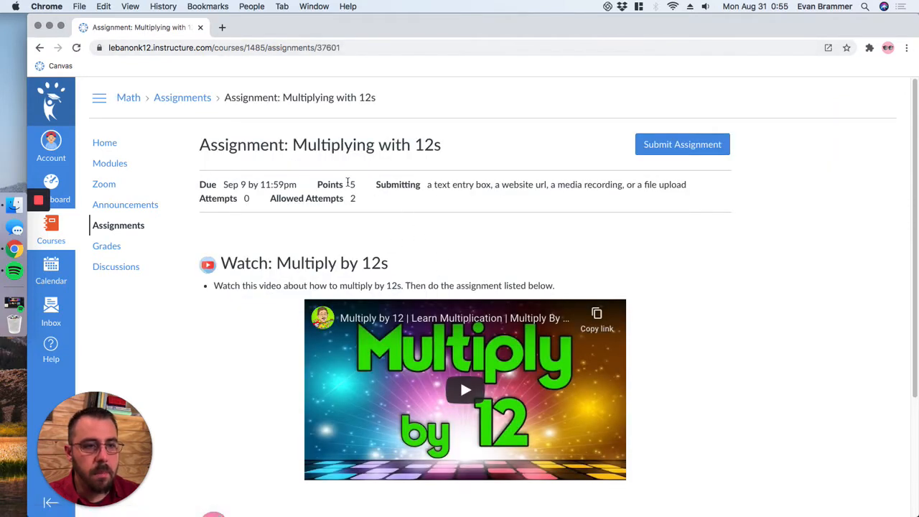
{"action": "double_click", "coordinate": [397, 184]}
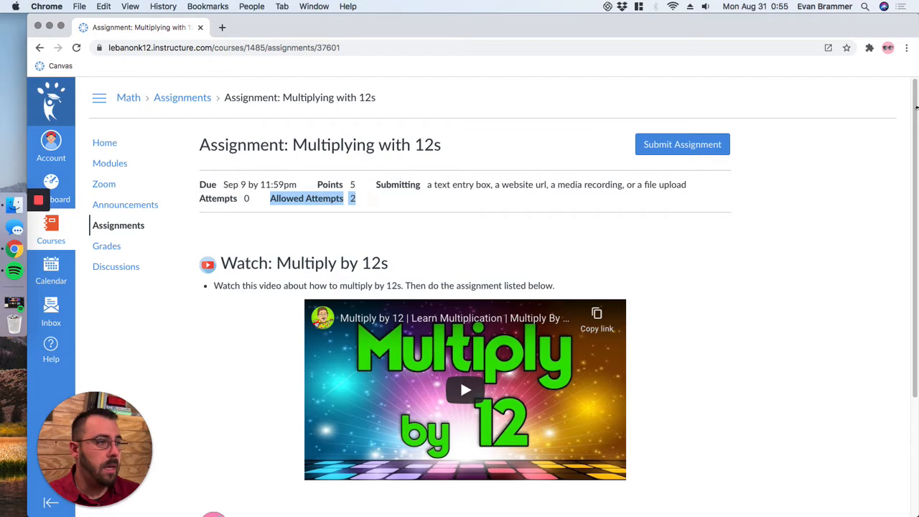
{"action": "scroll", "scroll_direction": "down", "scroll_amount": 3}
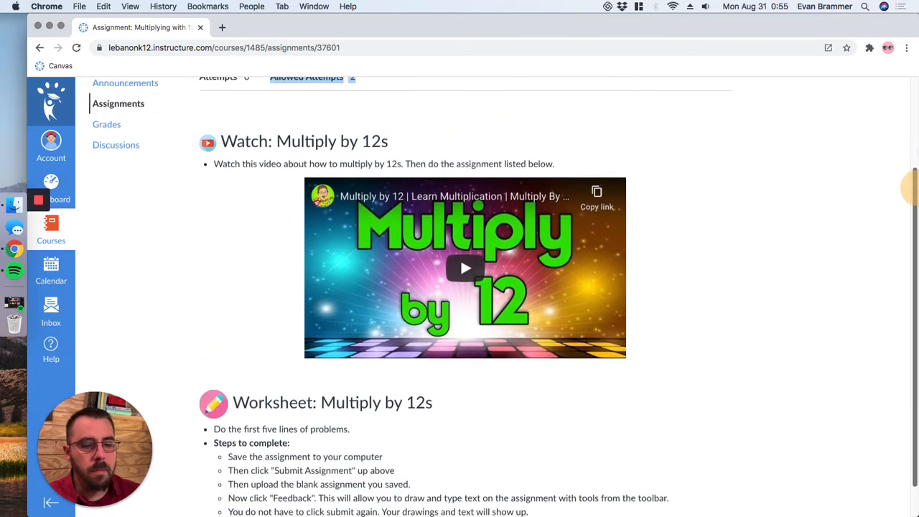
{"action": "scroll", "scroll_direction": "up", "scroll_amount": 3}
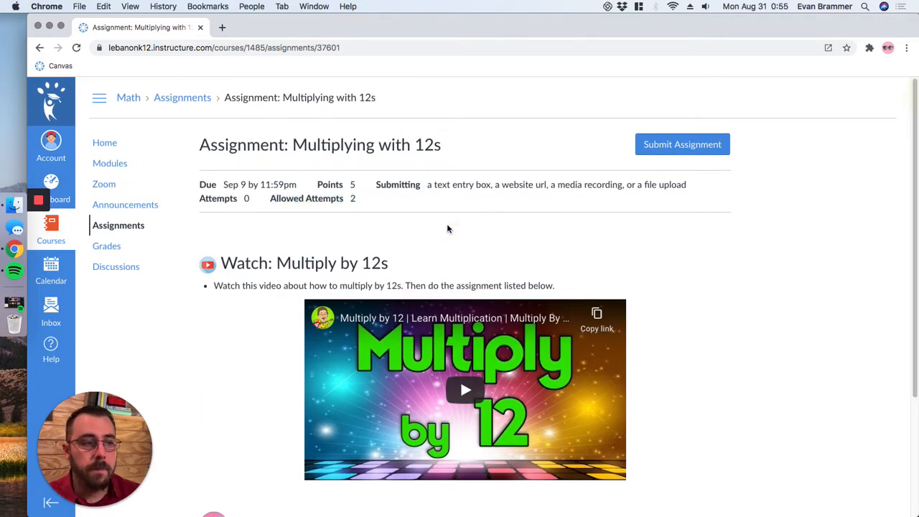
{"action": "left_click", "coordinate": [681, 143]}
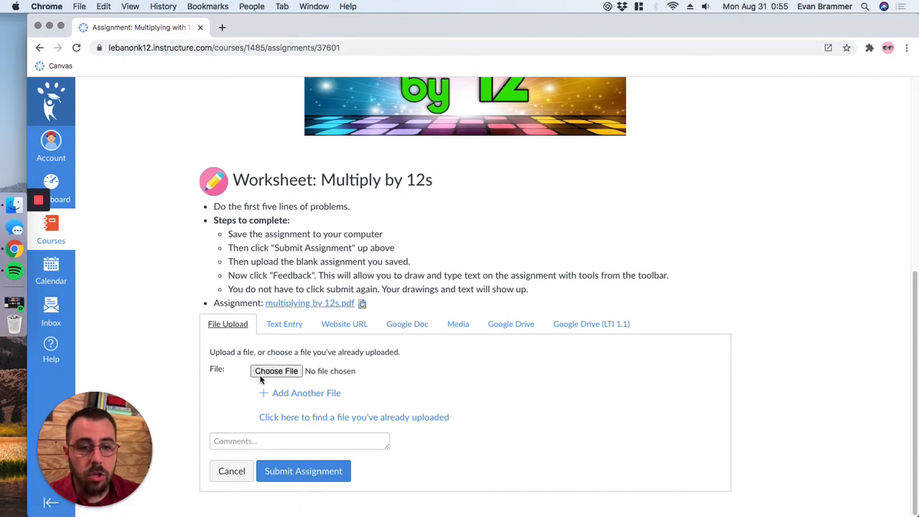
Try Choose File, then switch the submission form to the Website URL option.
{"action": "double_click", "coordinate": [250, 220]}
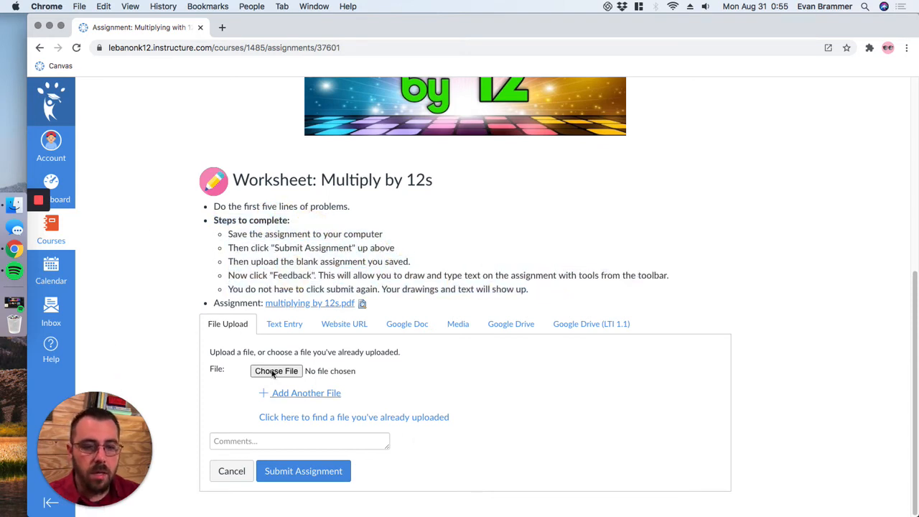
{"action": "mouse_move", "coordinate": [305, 275]}
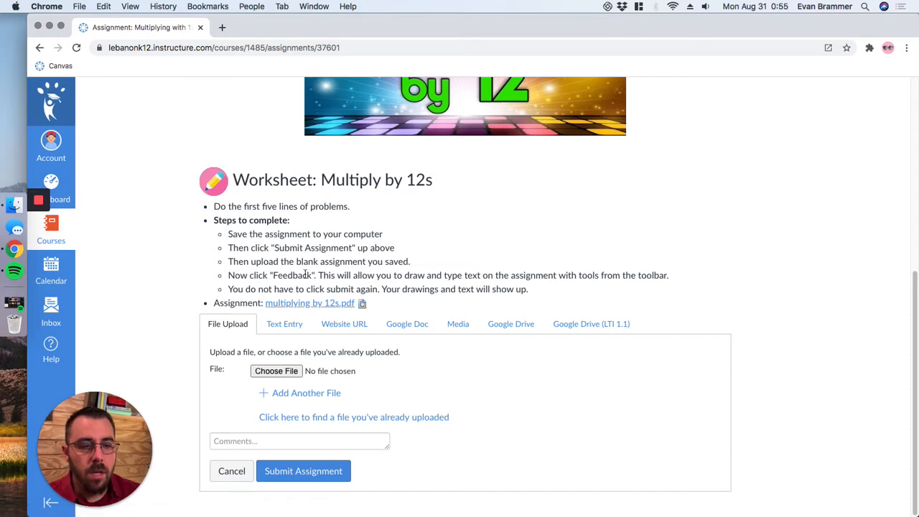
{"action": "mouse_move", "coordinate": [434, 235]}
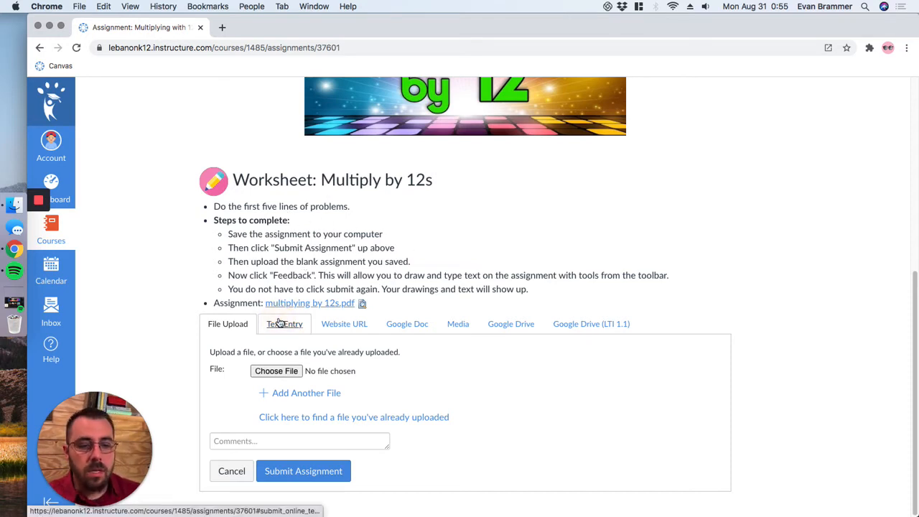
{"action": "left_click", "coordinate": [284, 323]}
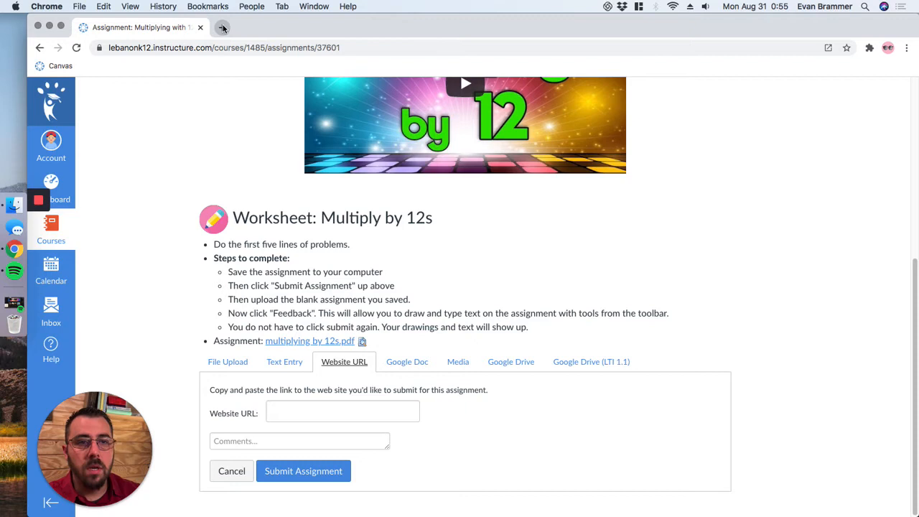
Search 'national geographic' in a new tab, open National Geographic Kids, and return to the assignment.
{"action": "left_click", "coordinate": [222, 27]}
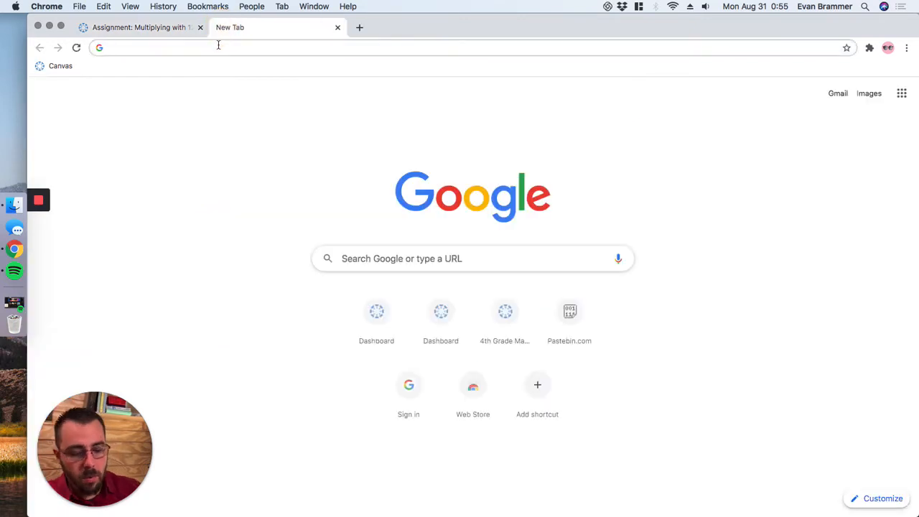
{"action": "type", "text": "national geographic"}
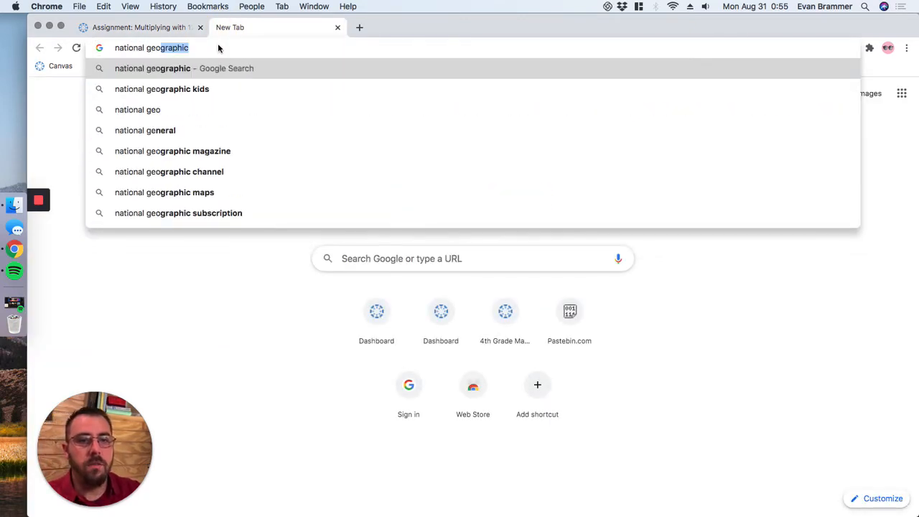
{"action": "left_click", "coordinate": [162, 88]}
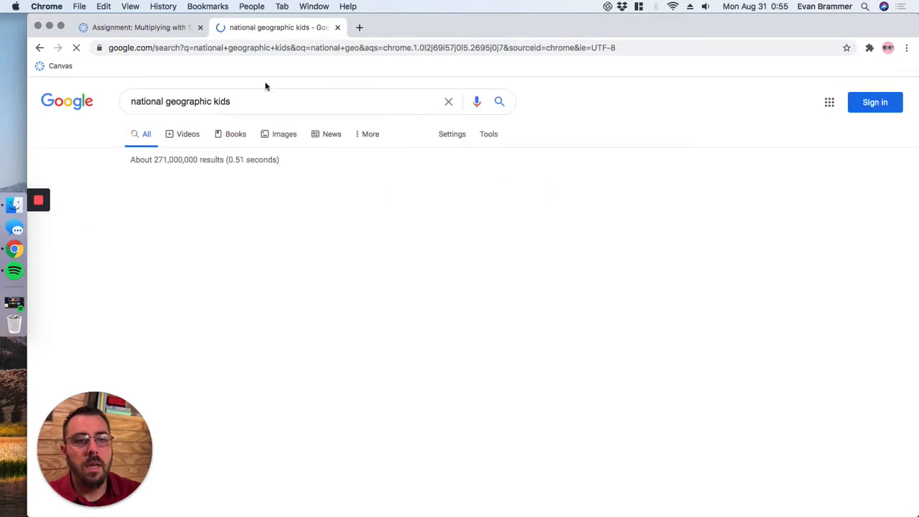
{"action": "scroll", "scroll_direction": "down", "scroll_amount": 3}
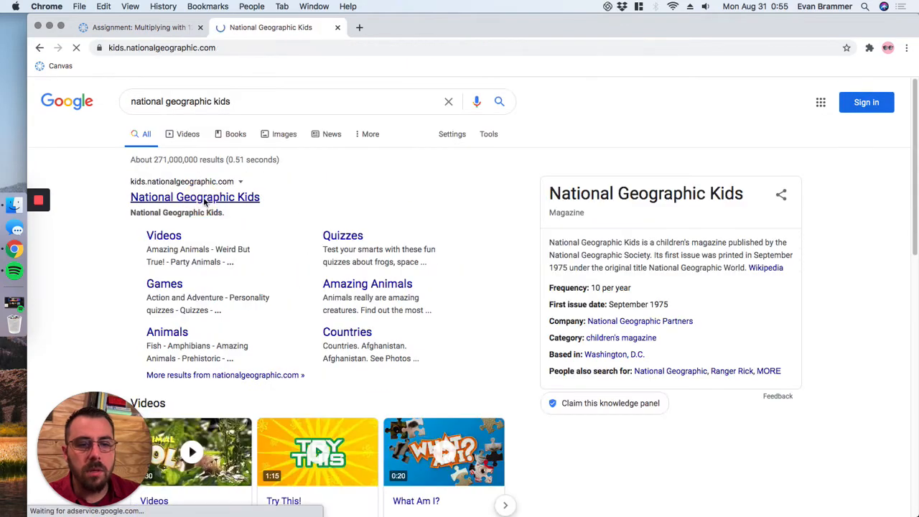
{"action": "left_click", "coordinate": [195, 197]}
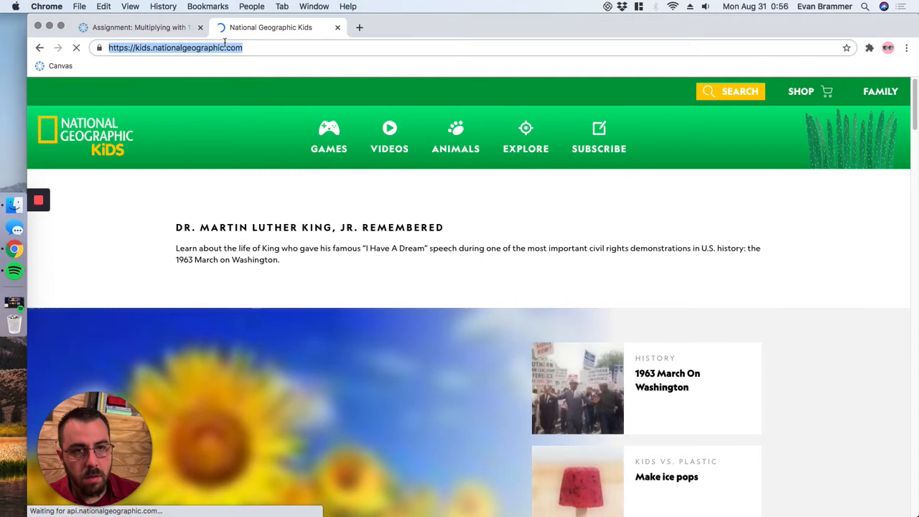
{"action": "left_click", "coordinate": [136, 27]}
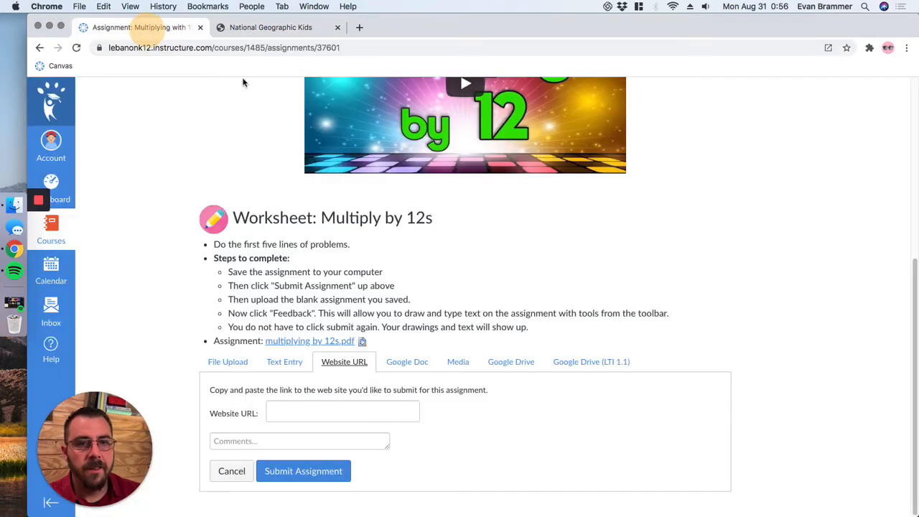
{"action": "left_click", "coordinate": [343, 412]}
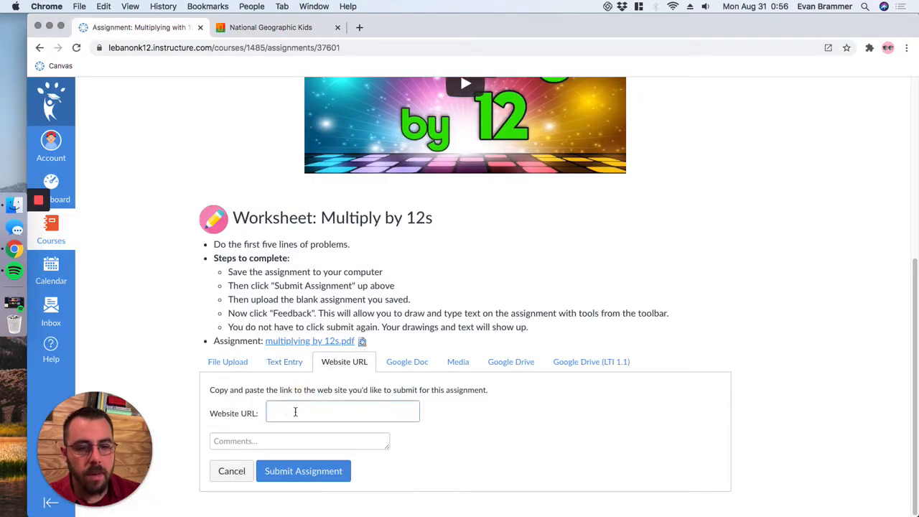
{"action": "type", "text": "https://kids.nationalgeographic.com/"}
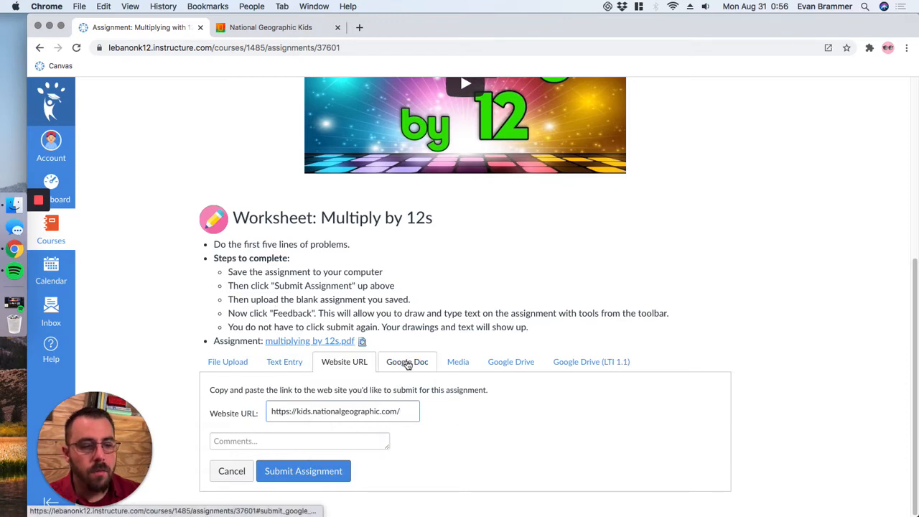
{"action": "left_click", "coordinate": [407, 361]}
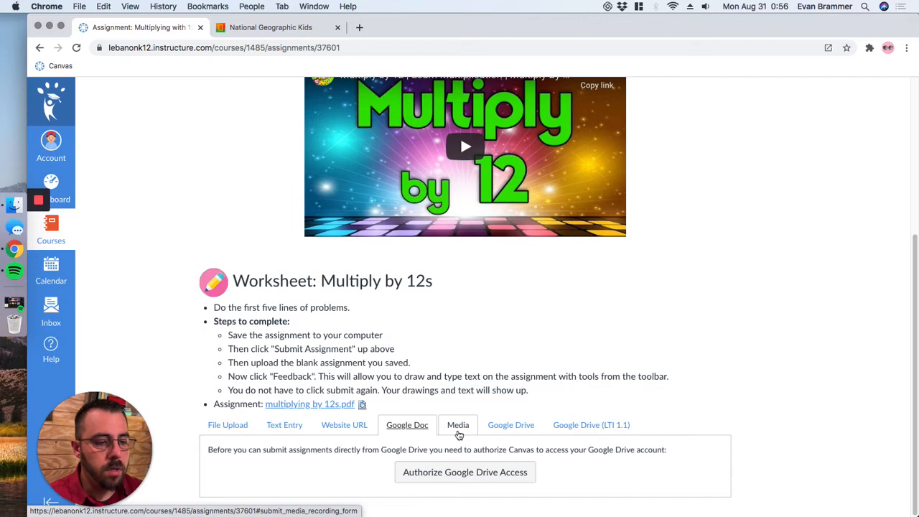
View the Google Drive submission option, then switch to the Media option.
{"action": "left_click", "coordinate": [510, 424]}
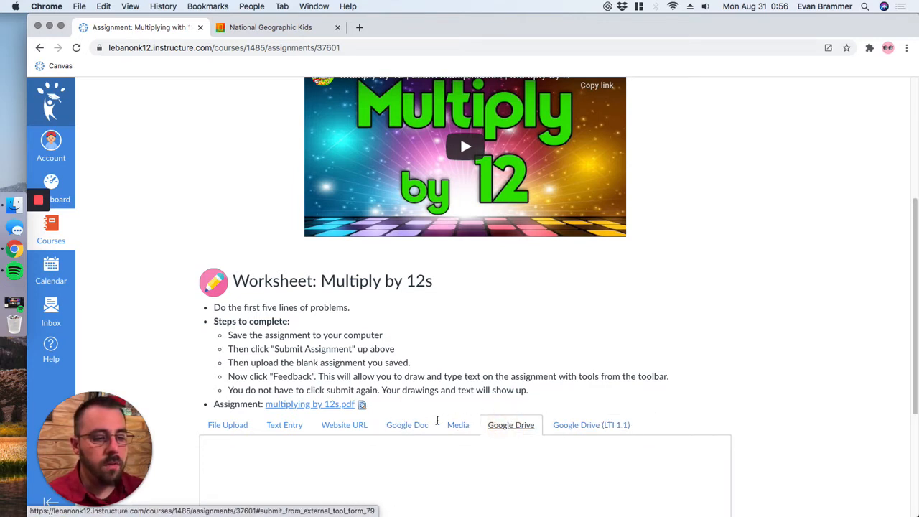
{"action": "left_click", "coordinate": [457, 424]}
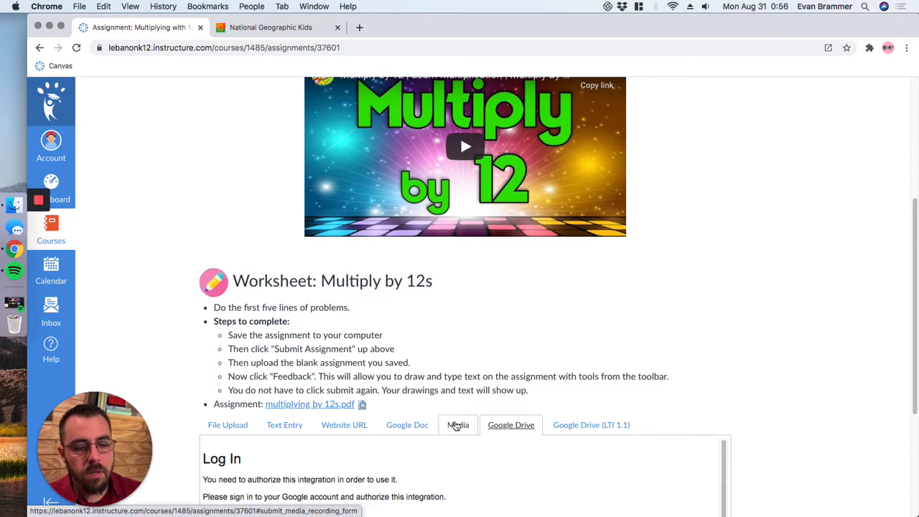
{"action": "left_click", "coordinate": [457, 424]}
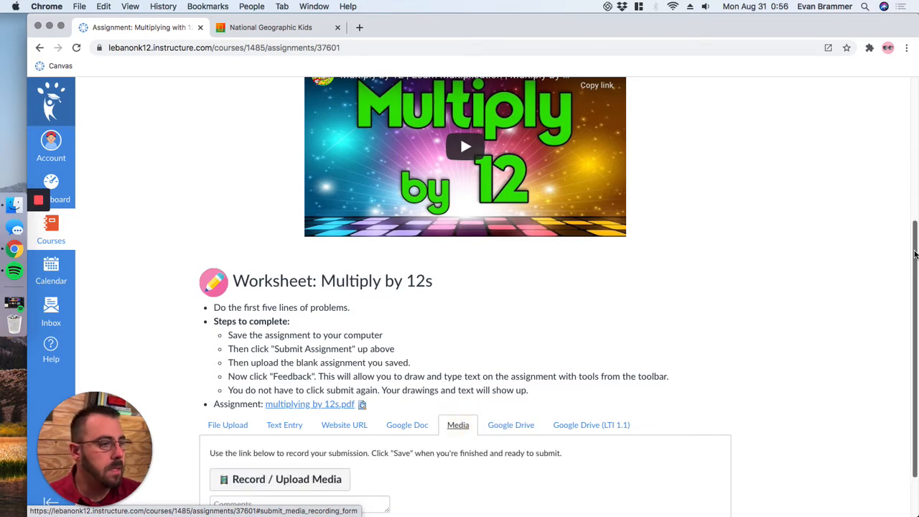
{"action": "scroll", "scroll_direction": "down", "scroll_amount": 3}
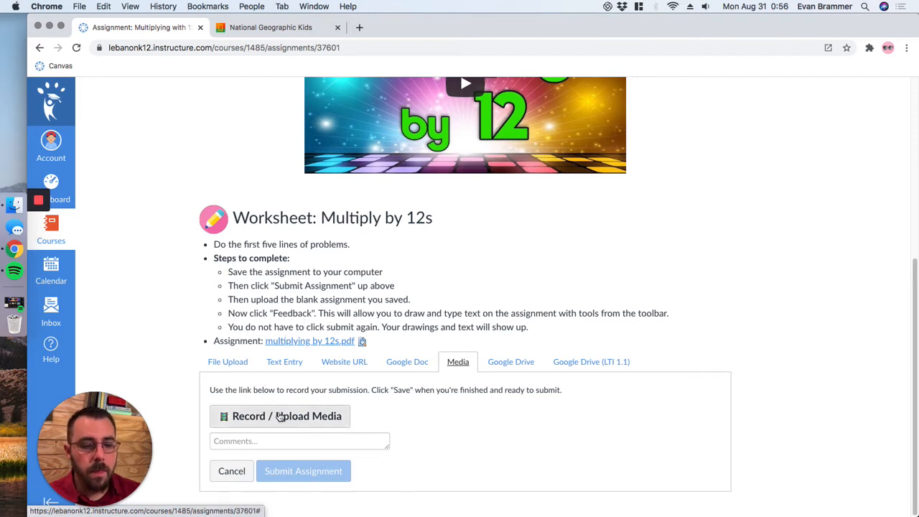
{"action": "left_click", "coordinate": [279, 415]}
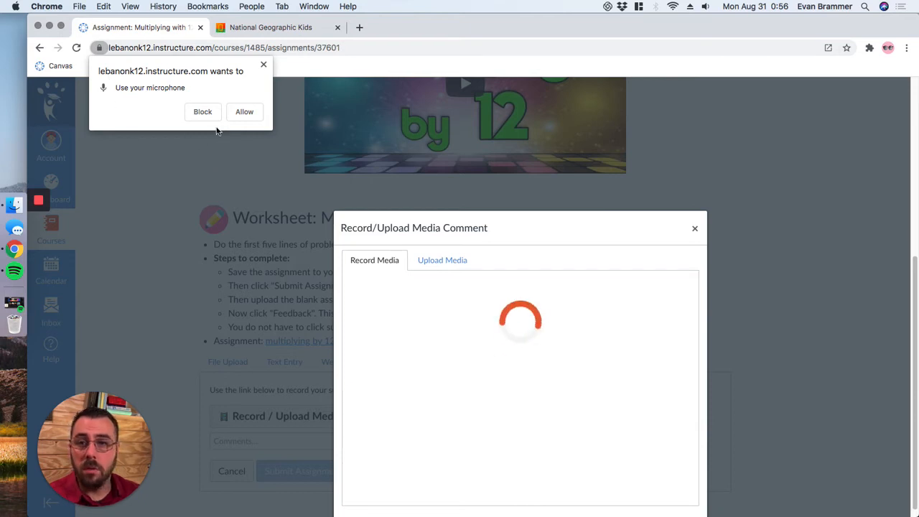
{"action": "left_click", "coordinate": [244, 111]}
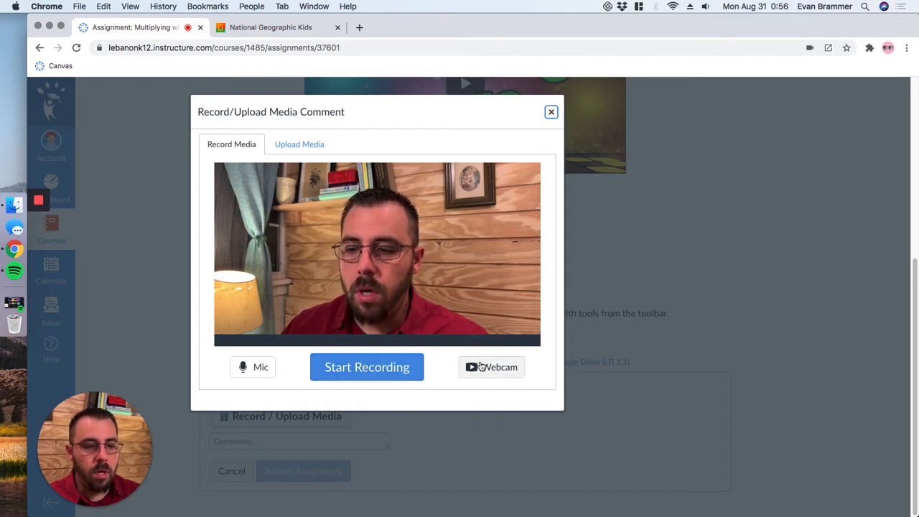
{"action": "left_click", "coordinate": [492, 367]}
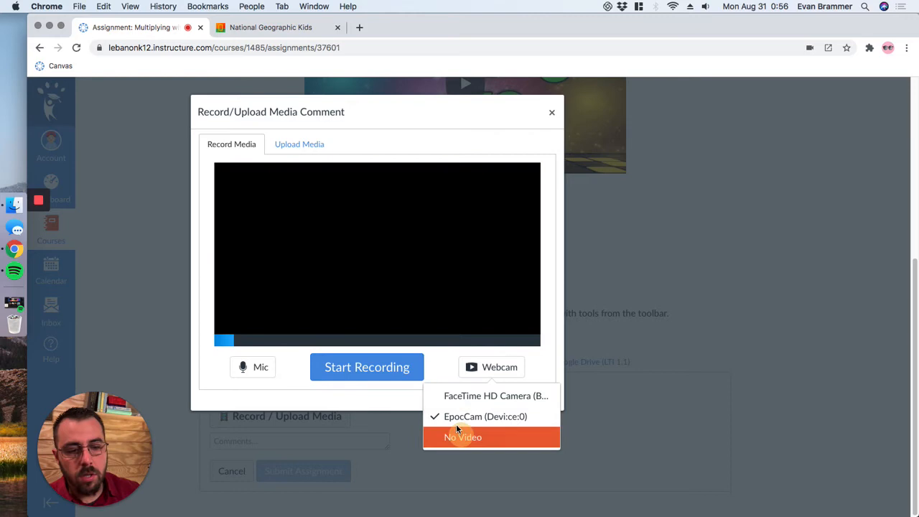
{"action": "left_click", "coordinate": [462, 436]}
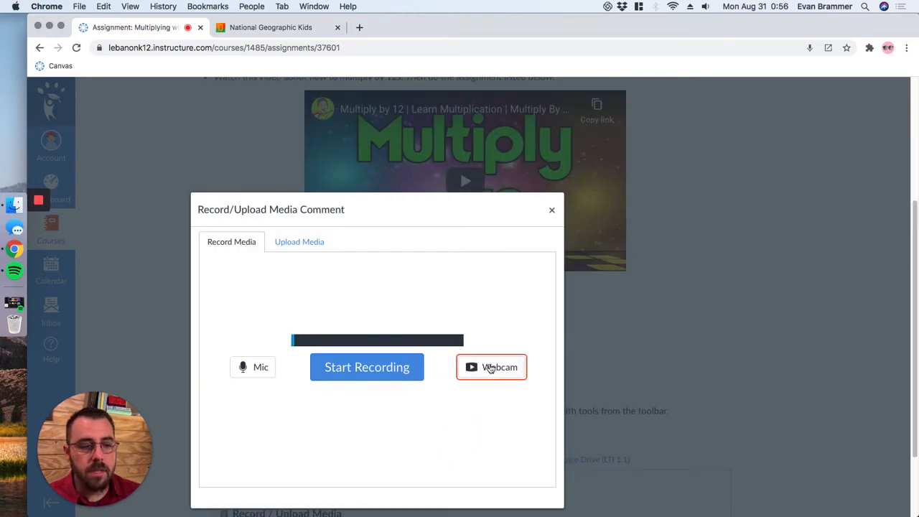
{"action": "left_click", "coordinate": [491, 366]}
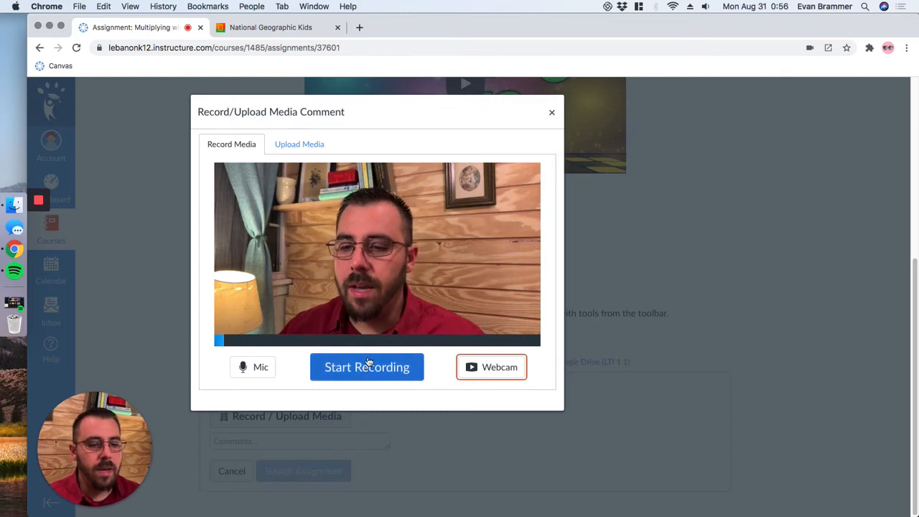
{"action": "left_click", "coordinate": [367, 367]}
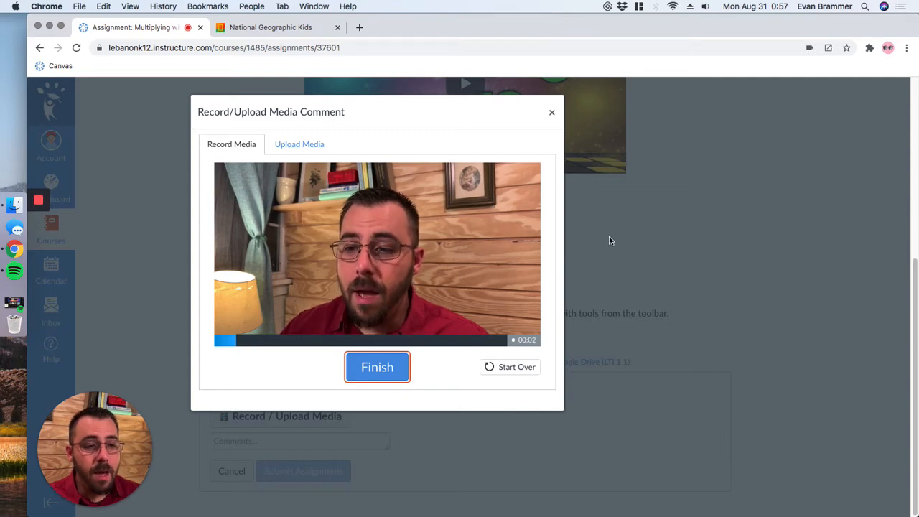
{"action": "mouse_move", "coordinate": [446, 353]}
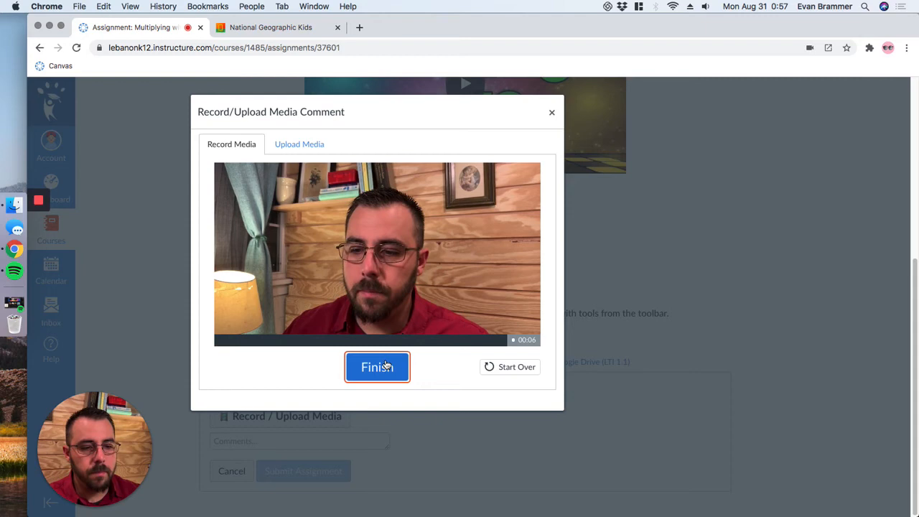
{"action": "left_click", "coordinate": [377, 367]}
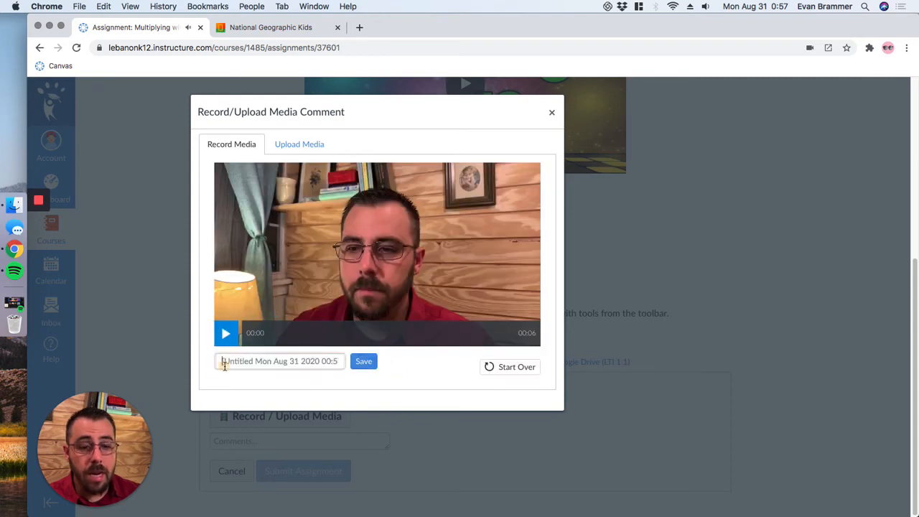
{"action": "type", "text": "My"}
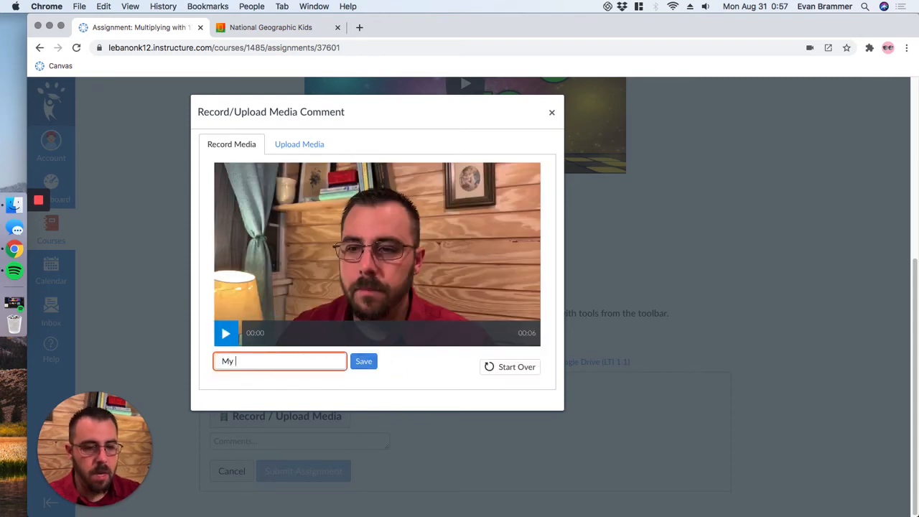
{"action": "type", "text": "answer"}
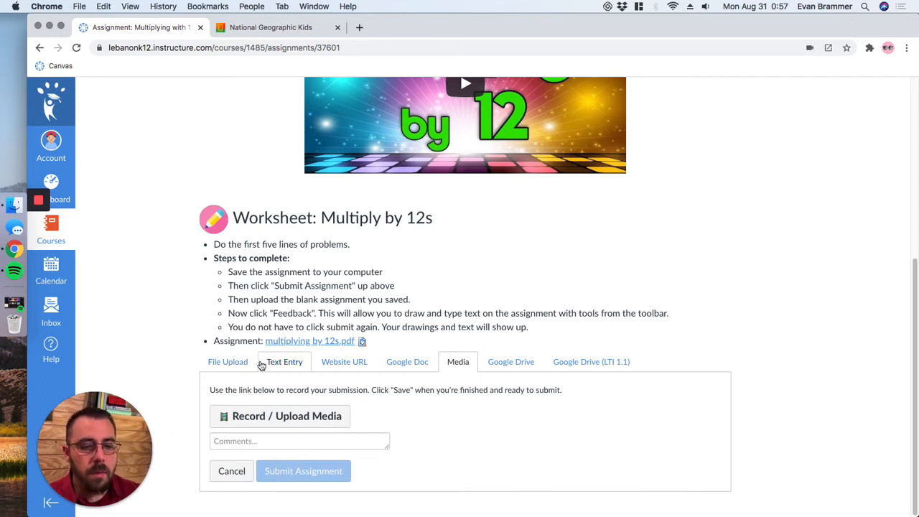
Upload man (1).png from the Avatars folder and submit it for the assignment.
{"action": "left_click", "coordinate": [228, 361]}
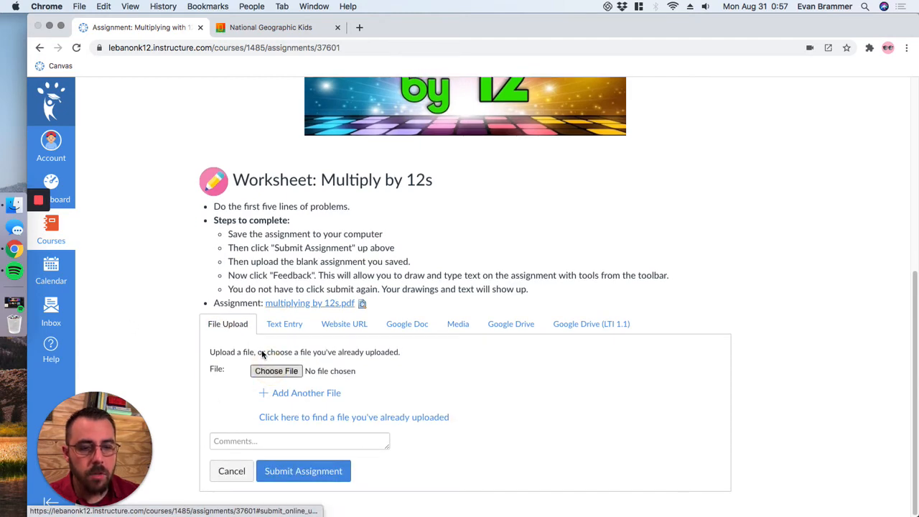
{"action": "left_click", "coordinate": [275, 370]}
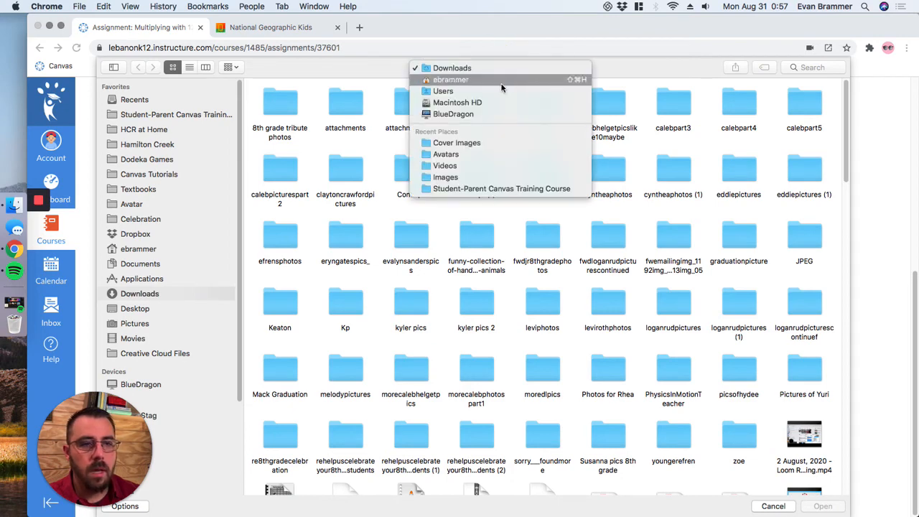
{"action": "left_click", "coordinate": [445, 154]}
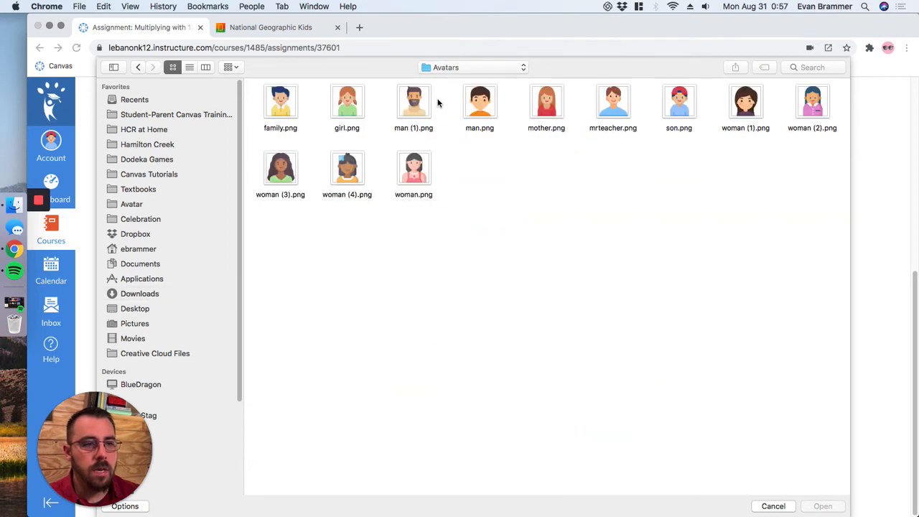
{"action": "left_click", "coordinate": [412, 100]}
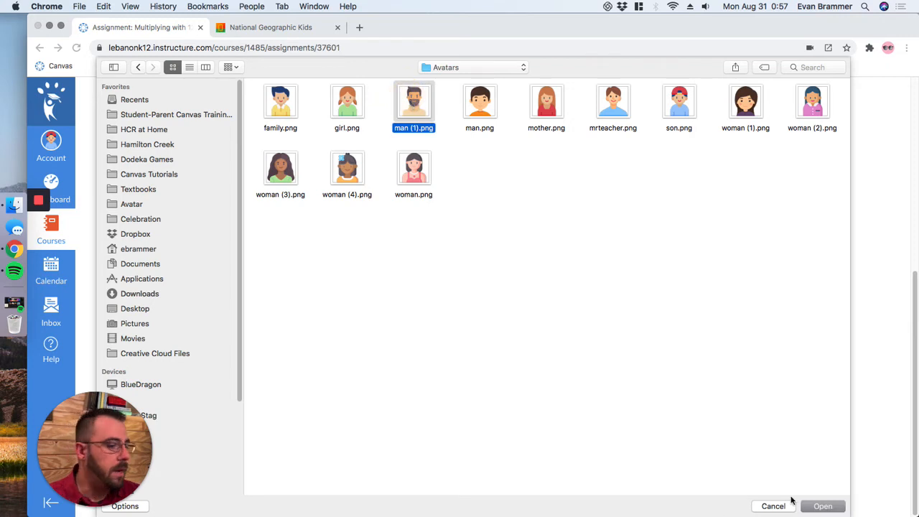
{"action": "left_click", "coordinate": [821, 506]}
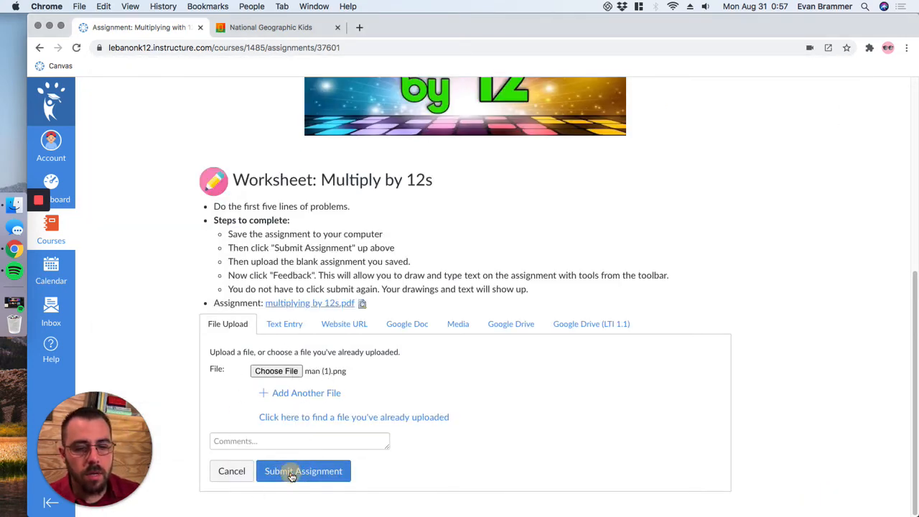
{"action": "left_click", "coordinate": [303, 471]}
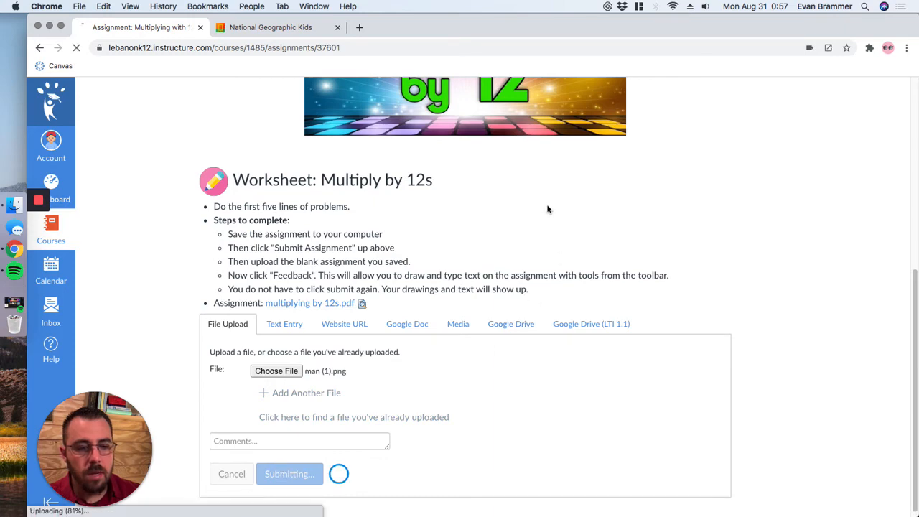
{"action": "left_click", "coordinate": [288, 473]}
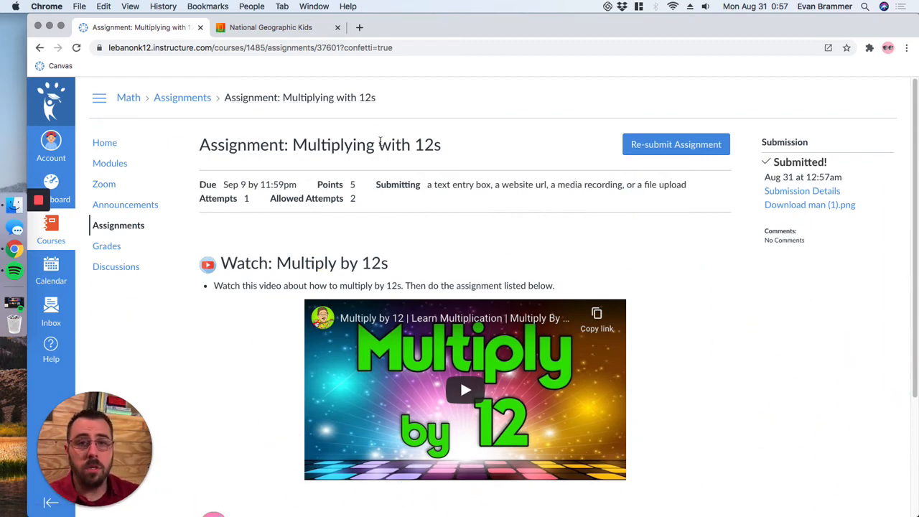
Reopen the submission form for a second attempt at Multiplying with 12s.
{"action": "left_click_drag", "start_coordinate": [207, 184], "coordinate": [624, 184]}
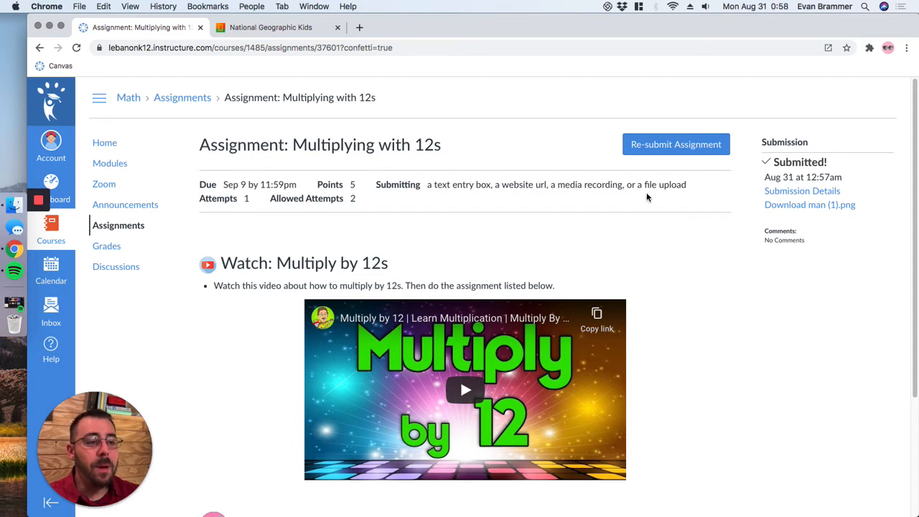
{"action": "mouse_move", "coordinate": [391, 173]}
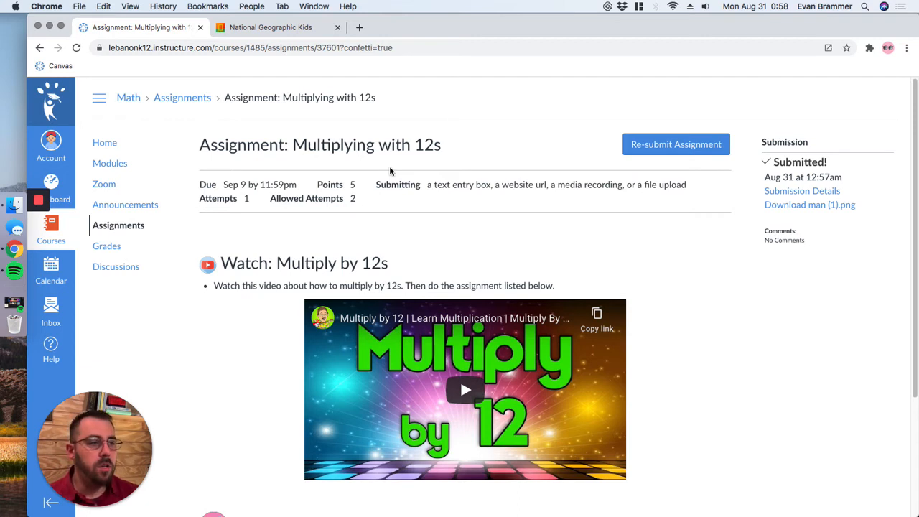
{"action": "mouse_move", "coordinate": [709, 104]}
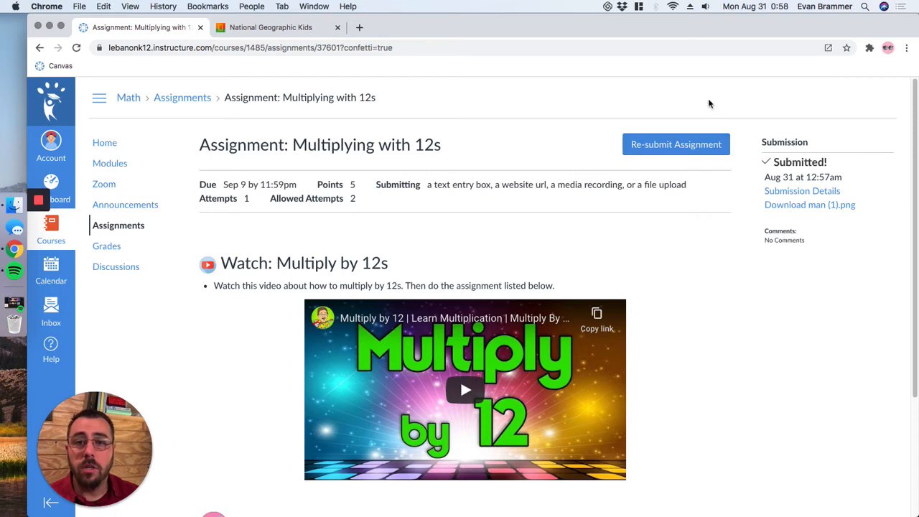
{"action": "mouse_move", "coordinate": [688, 177]}
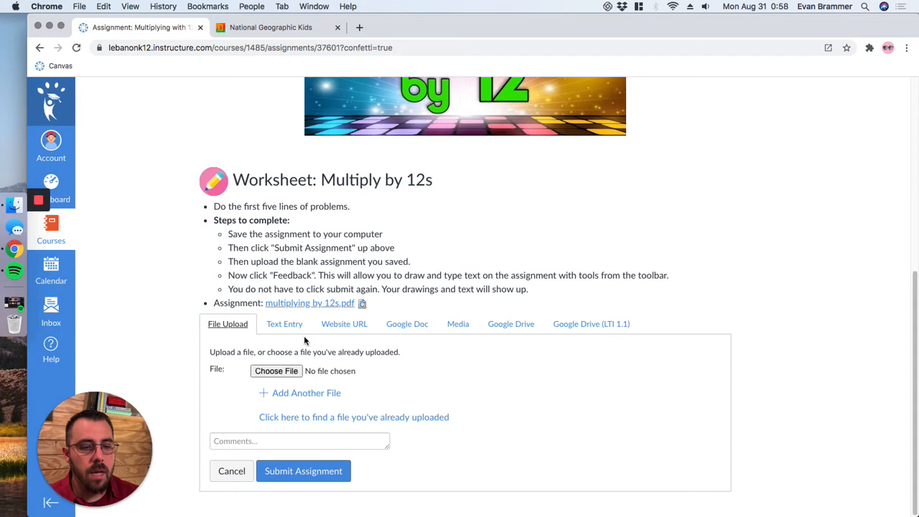
Resubmit Multiplying with 12s as a text entry, using attempt 2 of 2.
{"action": "left_click", "coordinate": [284, 324]}
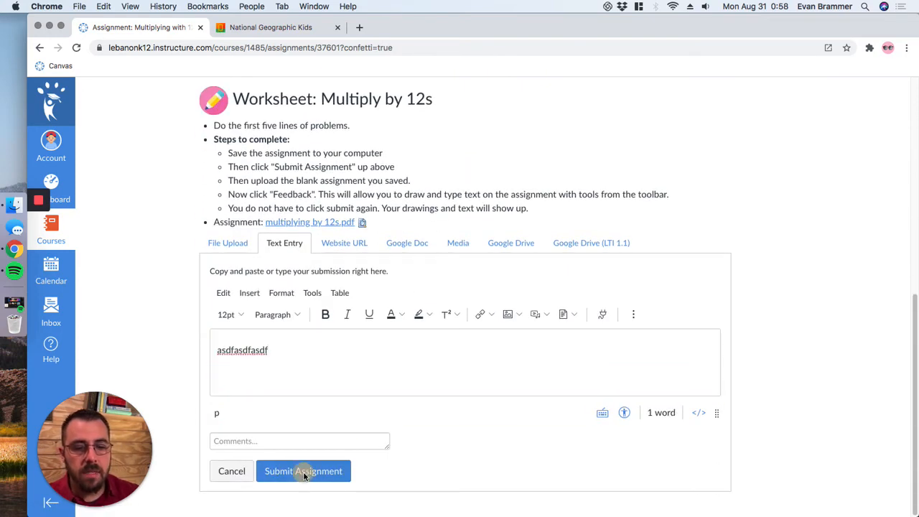
{"action": "left_click", "coordinate": [303, 471]}
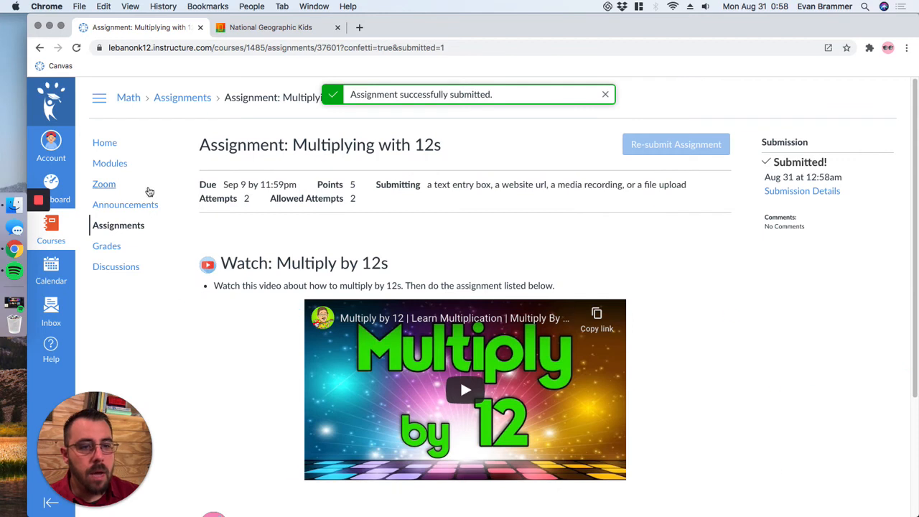
{"action": "mouse_move", "coordinate": [296, 201]}
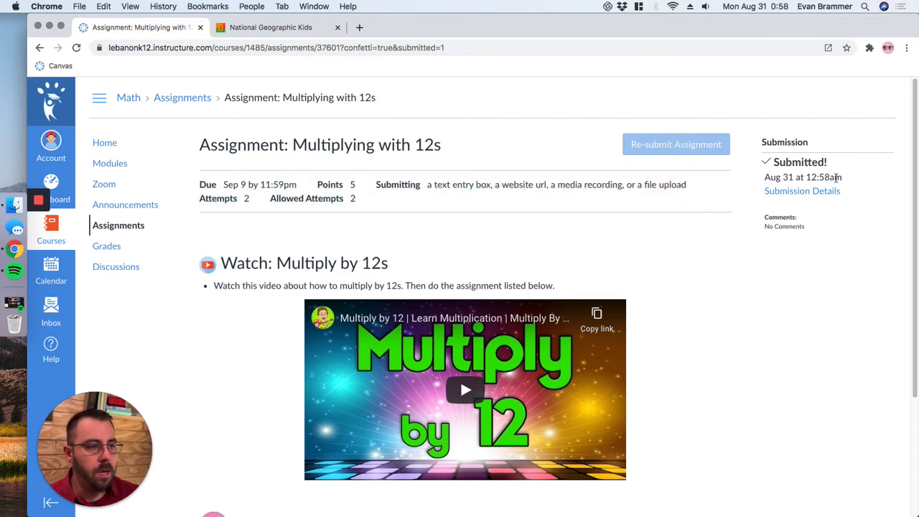
Review the second attempt's Submission Details page showing the submitted text and comment box.
{"action": "left_click", "coordinate": [801, 190]}
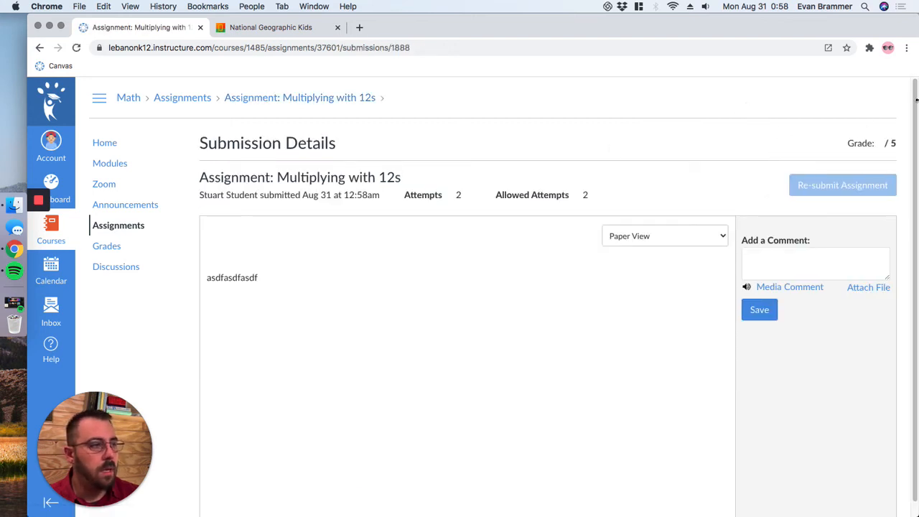
{"action": "scroll", "scroll_direction": "down", "scroll_amount": 3}
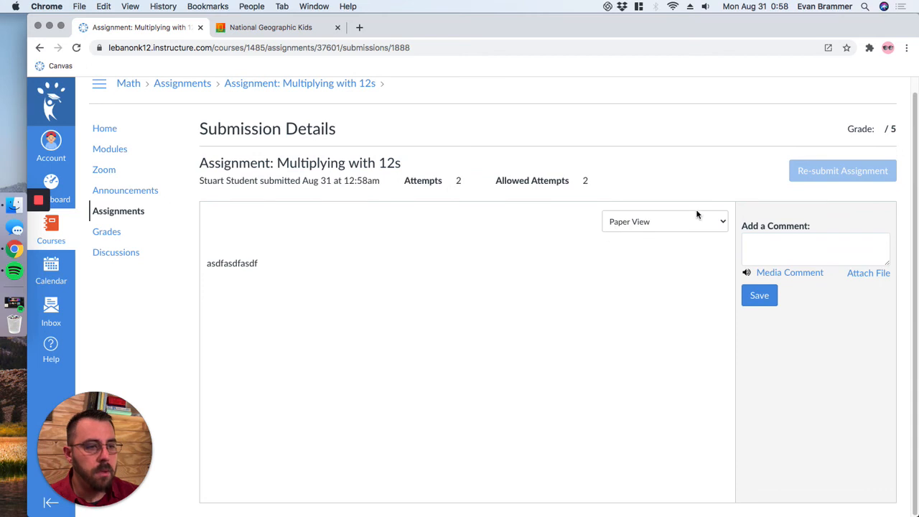
{"action": "left_click", "coordinate": [664, 221]}
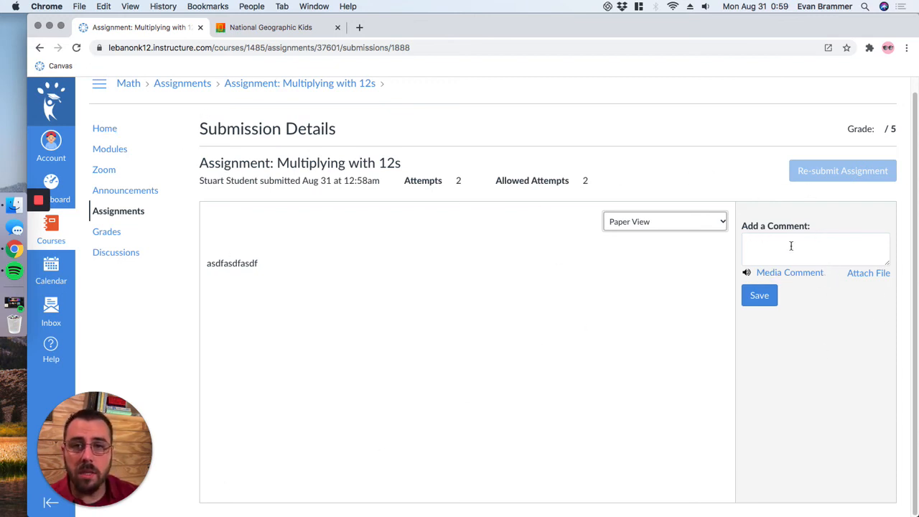
{"action": "mouse_move", "coordinate": [529, 243]}
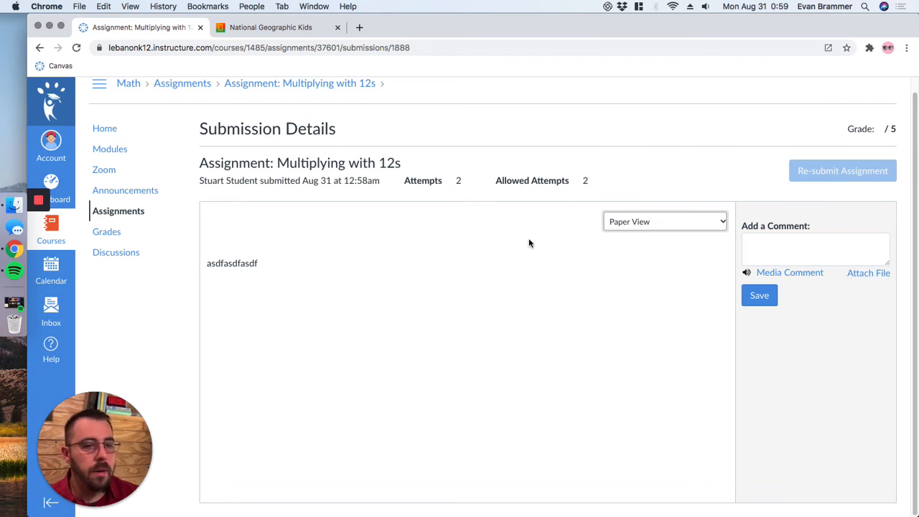
{"action": "mouse_move", "coordinate": [207, 208]}
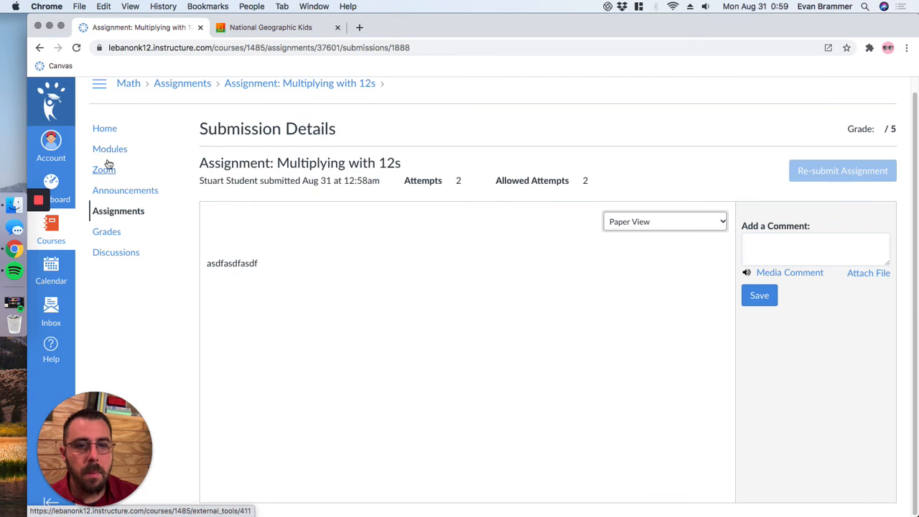
{"action": "left_click", "coordinate": [118, 210]}
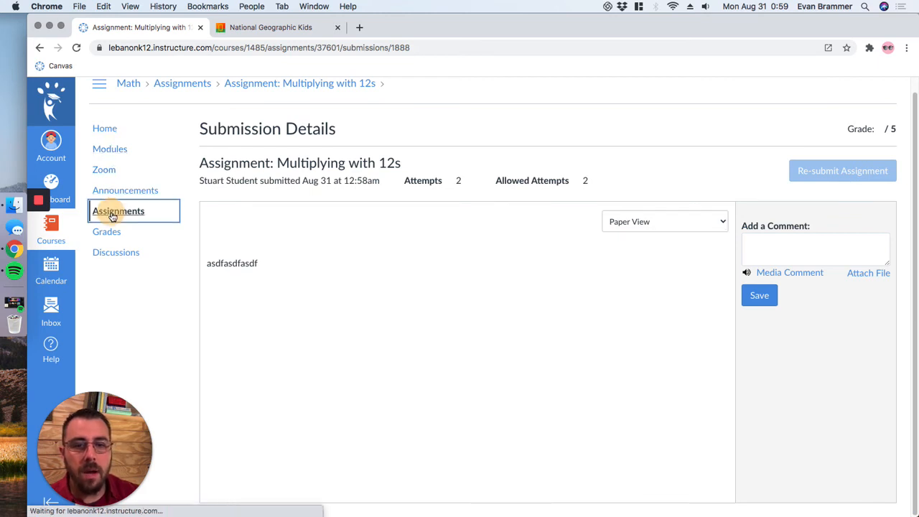
Browse the assignments list through upcoming, undated and past assignments with scores and grading status.
{"action": "left_click", "coordinate": [118, 210]}
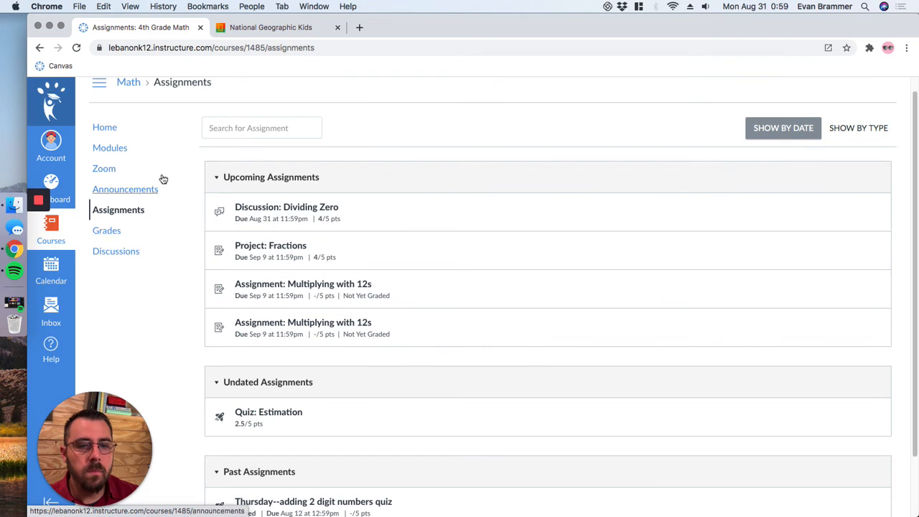
{"action": "scroll", "scroll_direction": "down", "scroll_amount": 3}
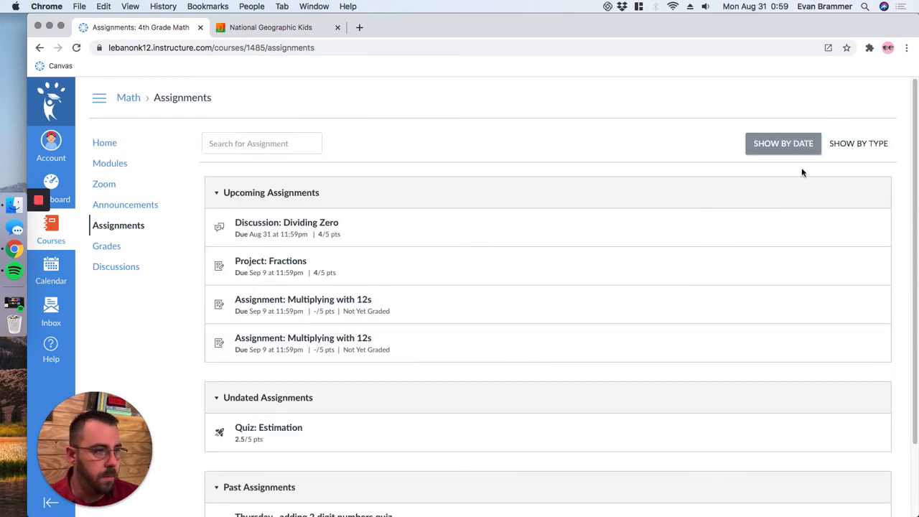
{"action": "mouse_move", "coordinate": [818, 124]}
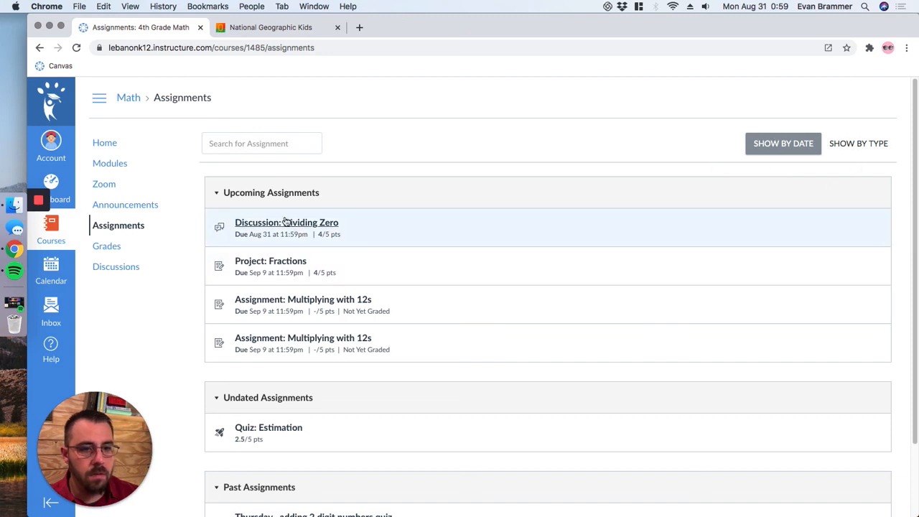
{"action": "scroll", "scroll_direction": "down", "scroll_amount": 3}
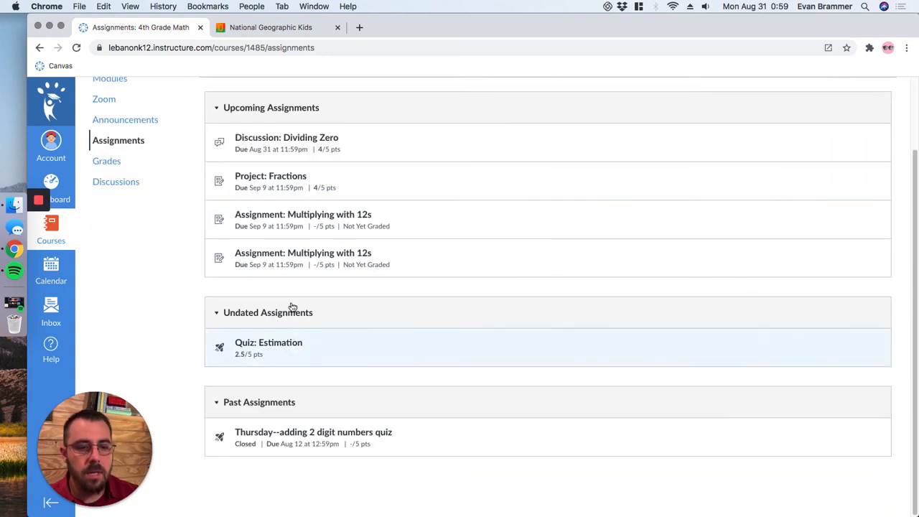
{"action": "mouse_move", "coordinate": [290, 365]}
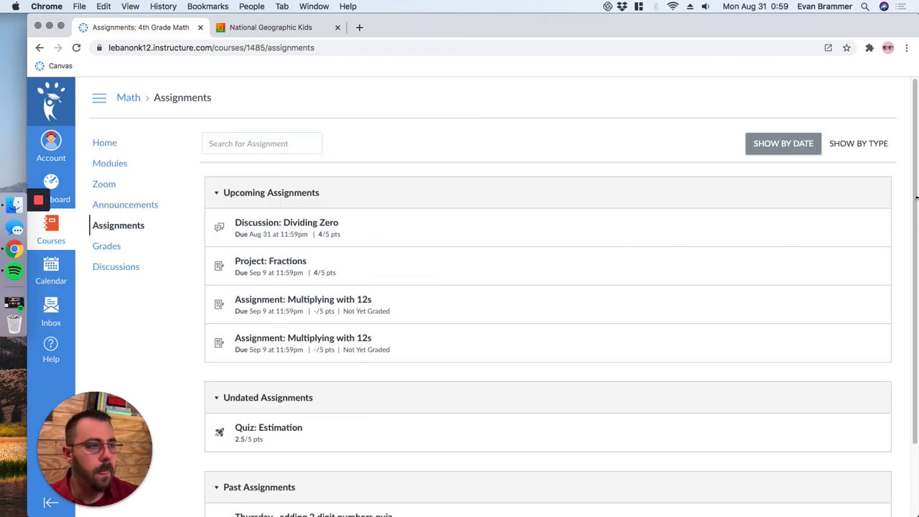
Show assignments by type: Worksheets 40%, Class Discussions 10%, Projects 50%.
{"action": "left_click", "coordinate": [858, 143]}
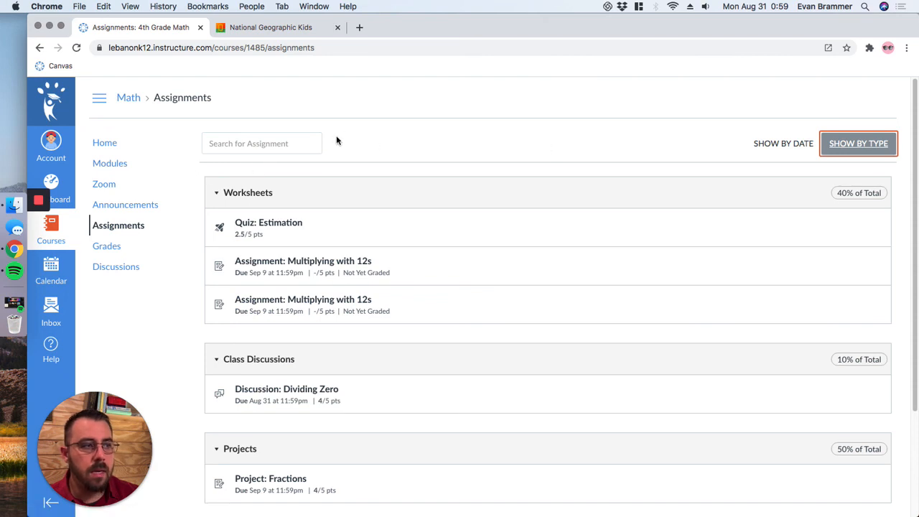
{"action": "scroll", "scroll_direction": "down", "scroll_amount": 3}
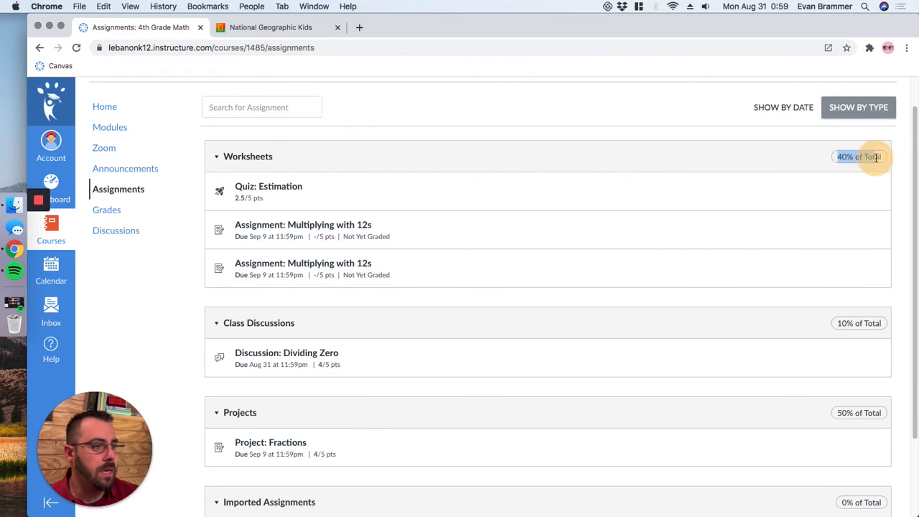
{"action": "scroll", "scroll_direction": "down", "scroll_amount": 3}
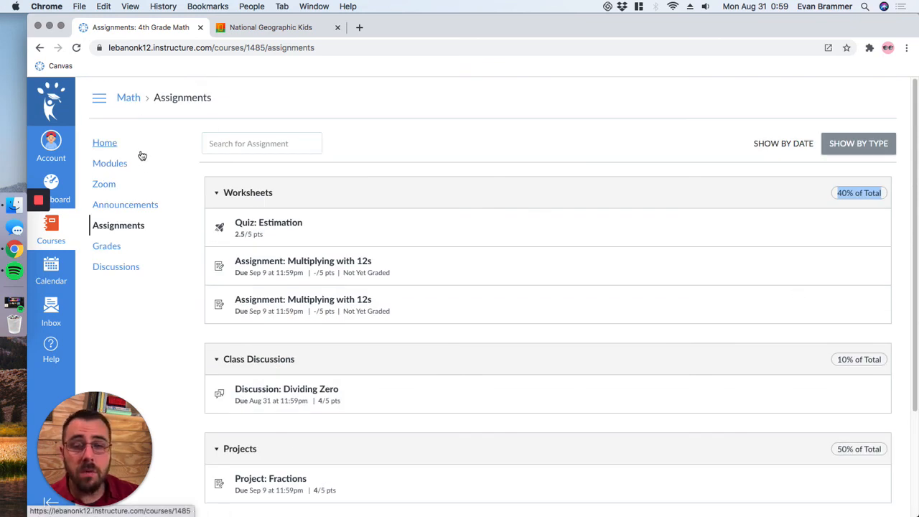
{"action": "mouse_move", "coordinate": [201, 129]}
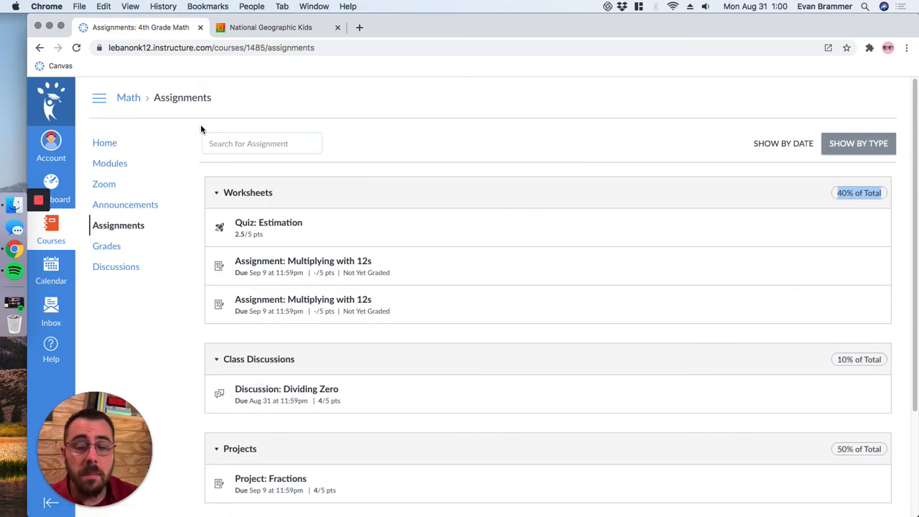
{"action": "mouse_move", "coordinate": [232, 111]}
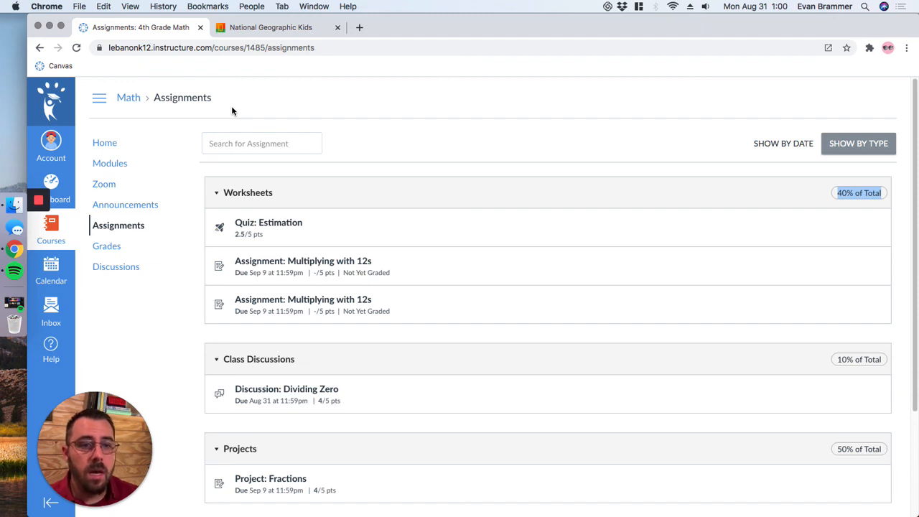